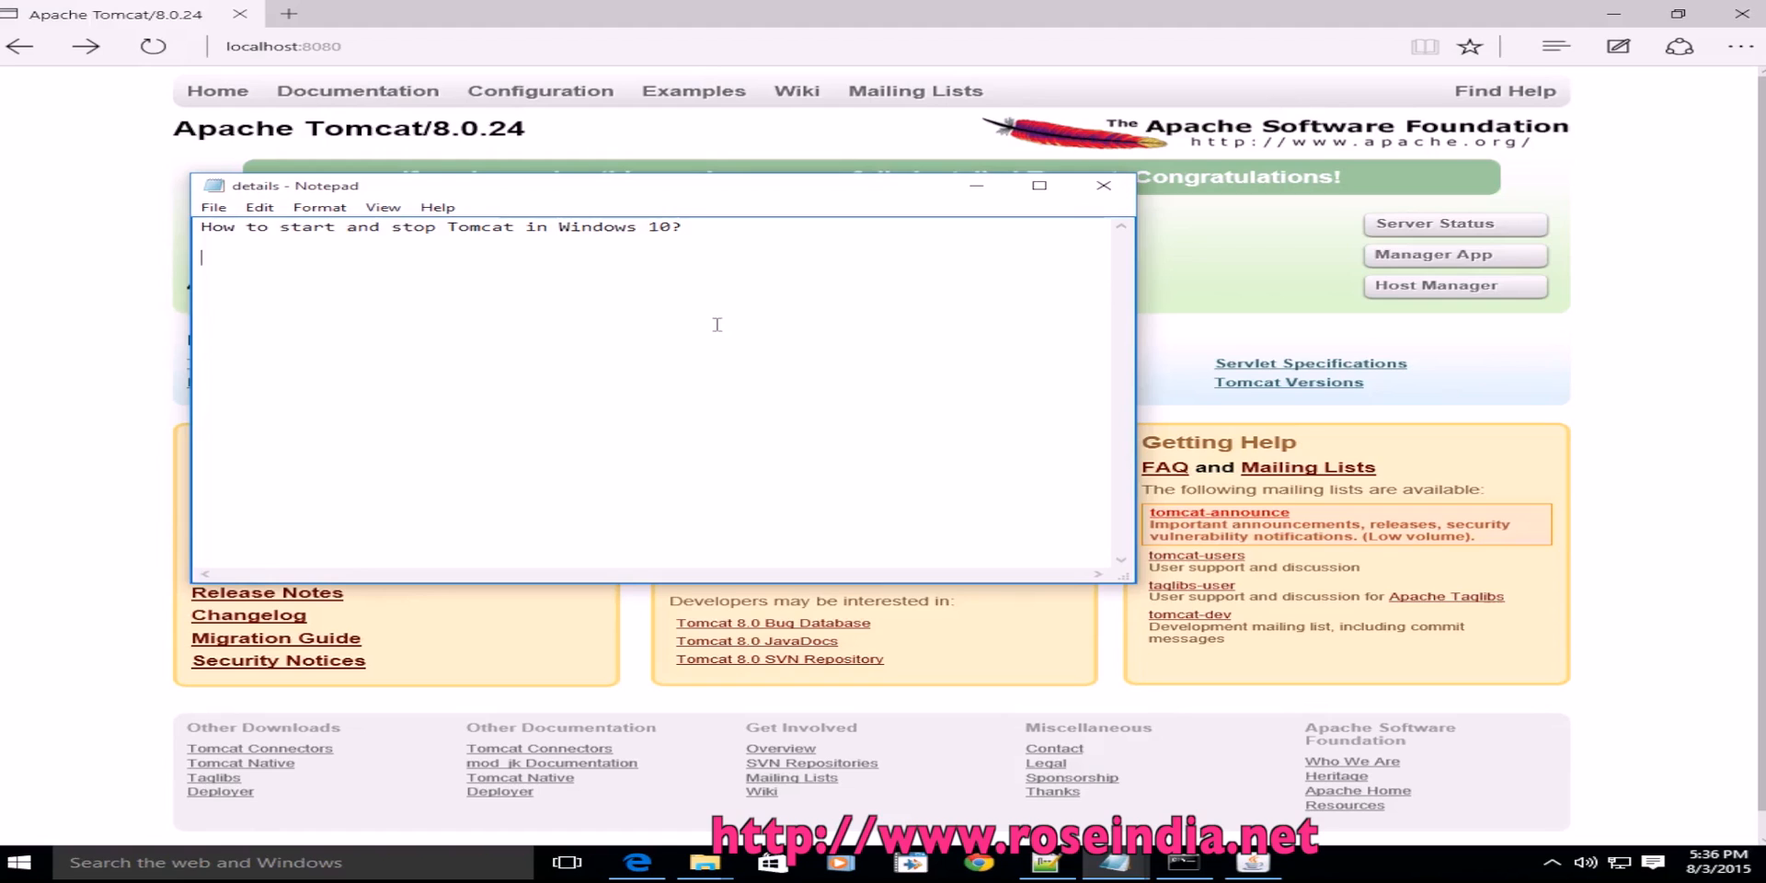
mouse_move(723, 320)
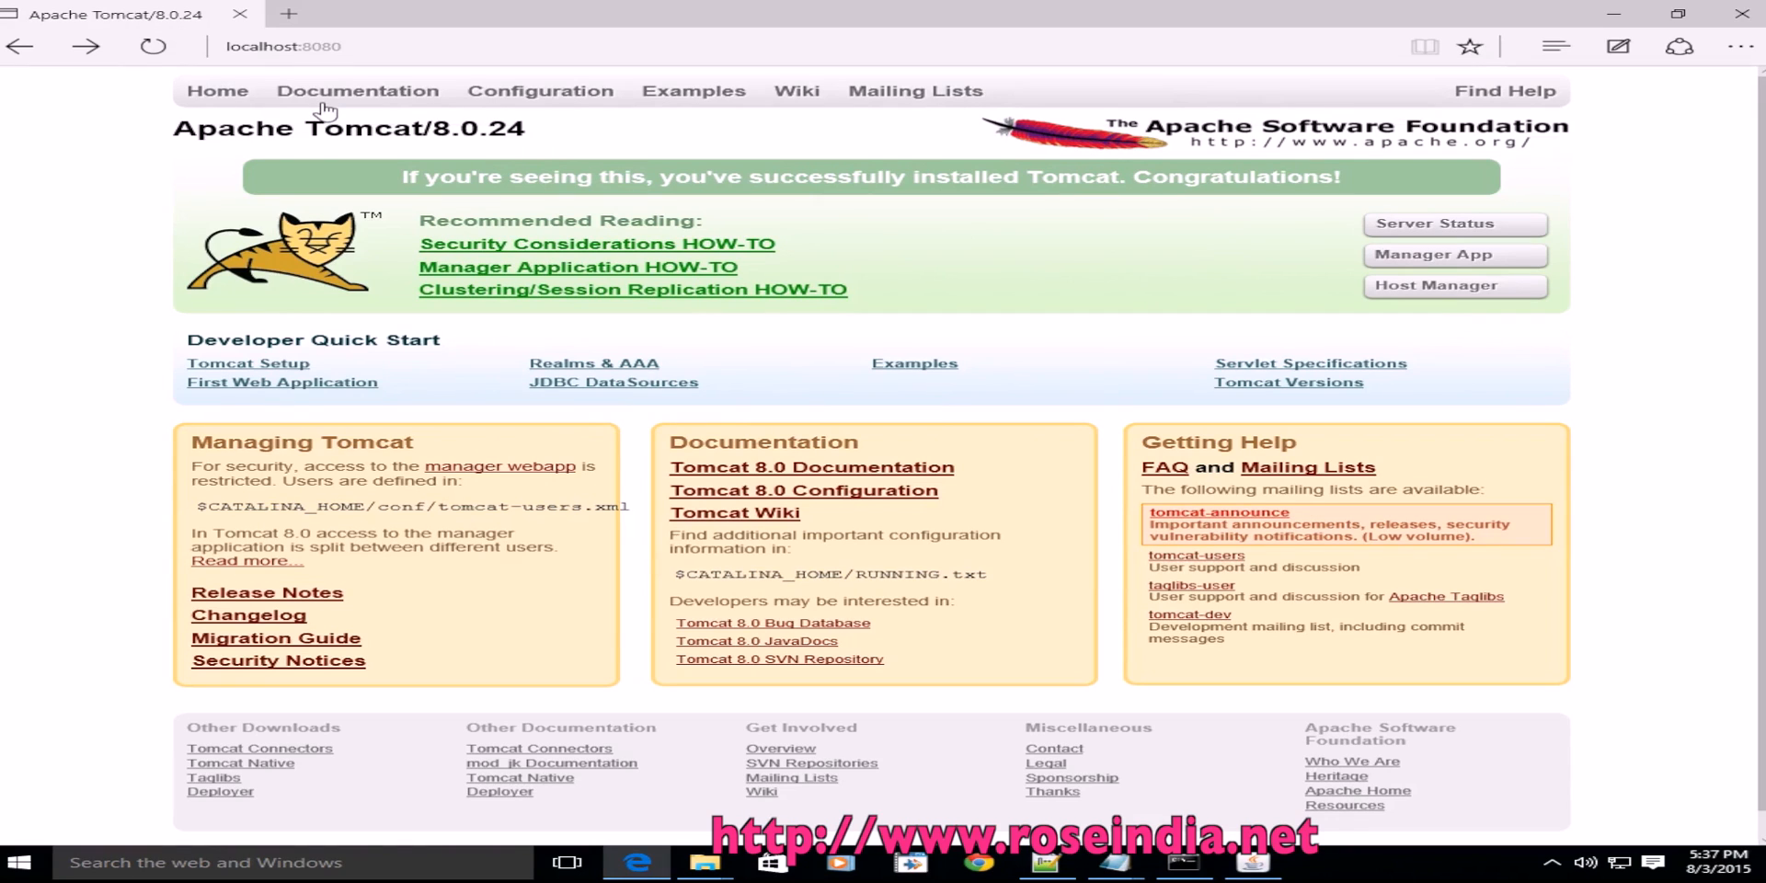
mouse_move(359, 90)
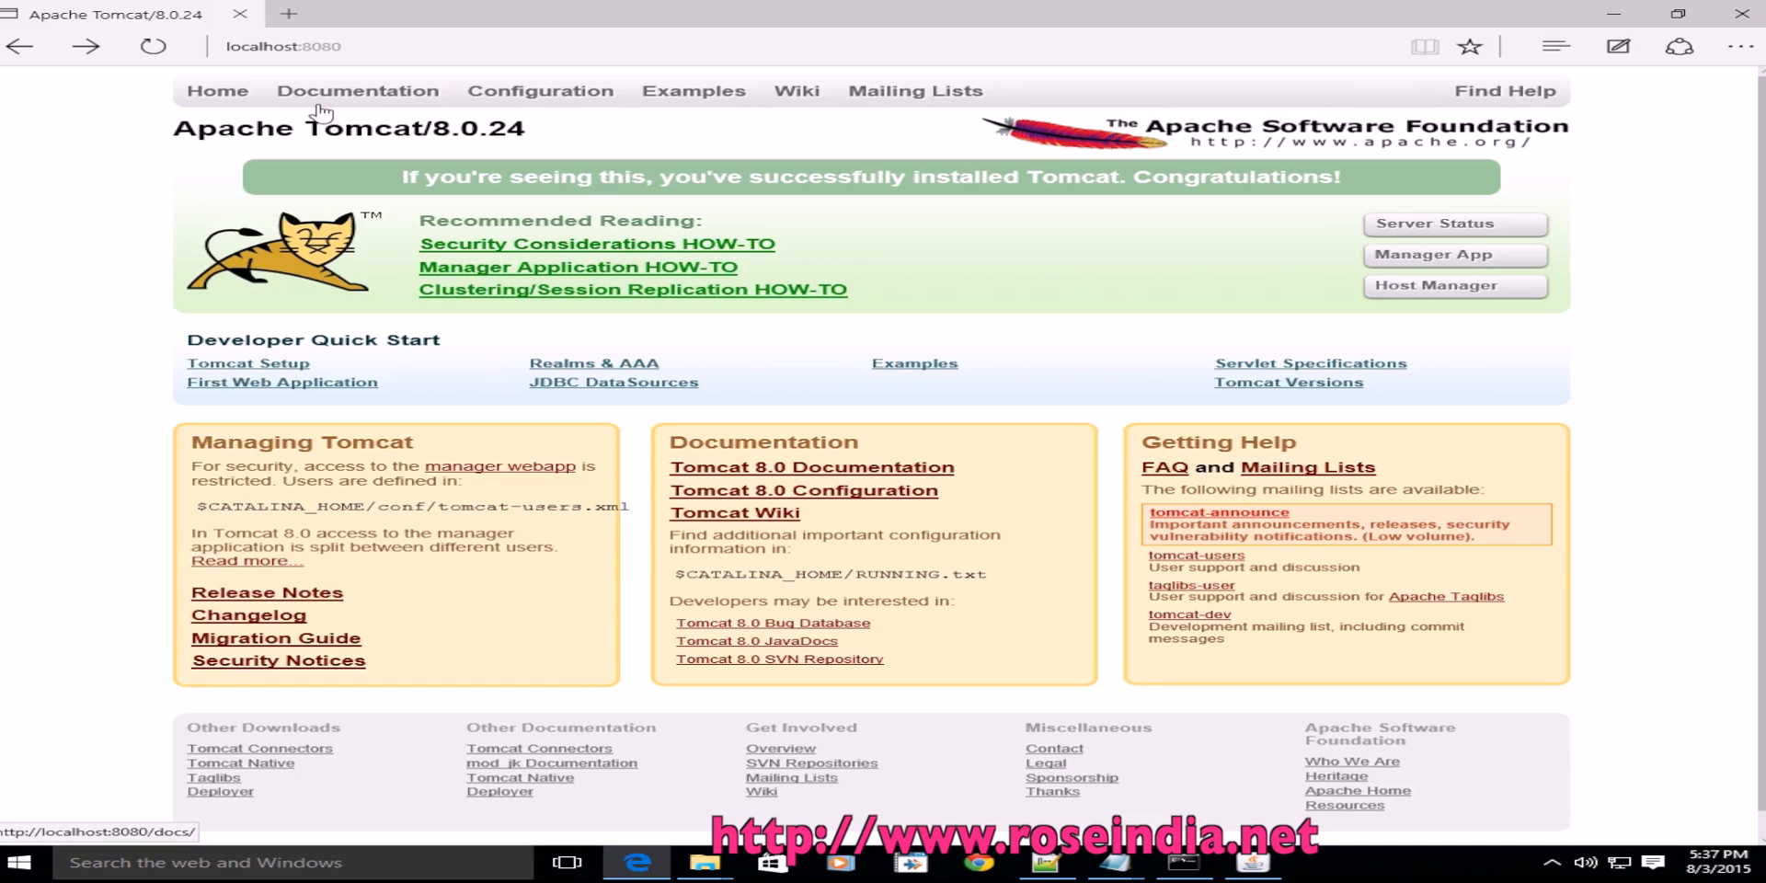
Step: Search Windows Settings for 'Services' and launch the local Services console
left_click(18, 862)
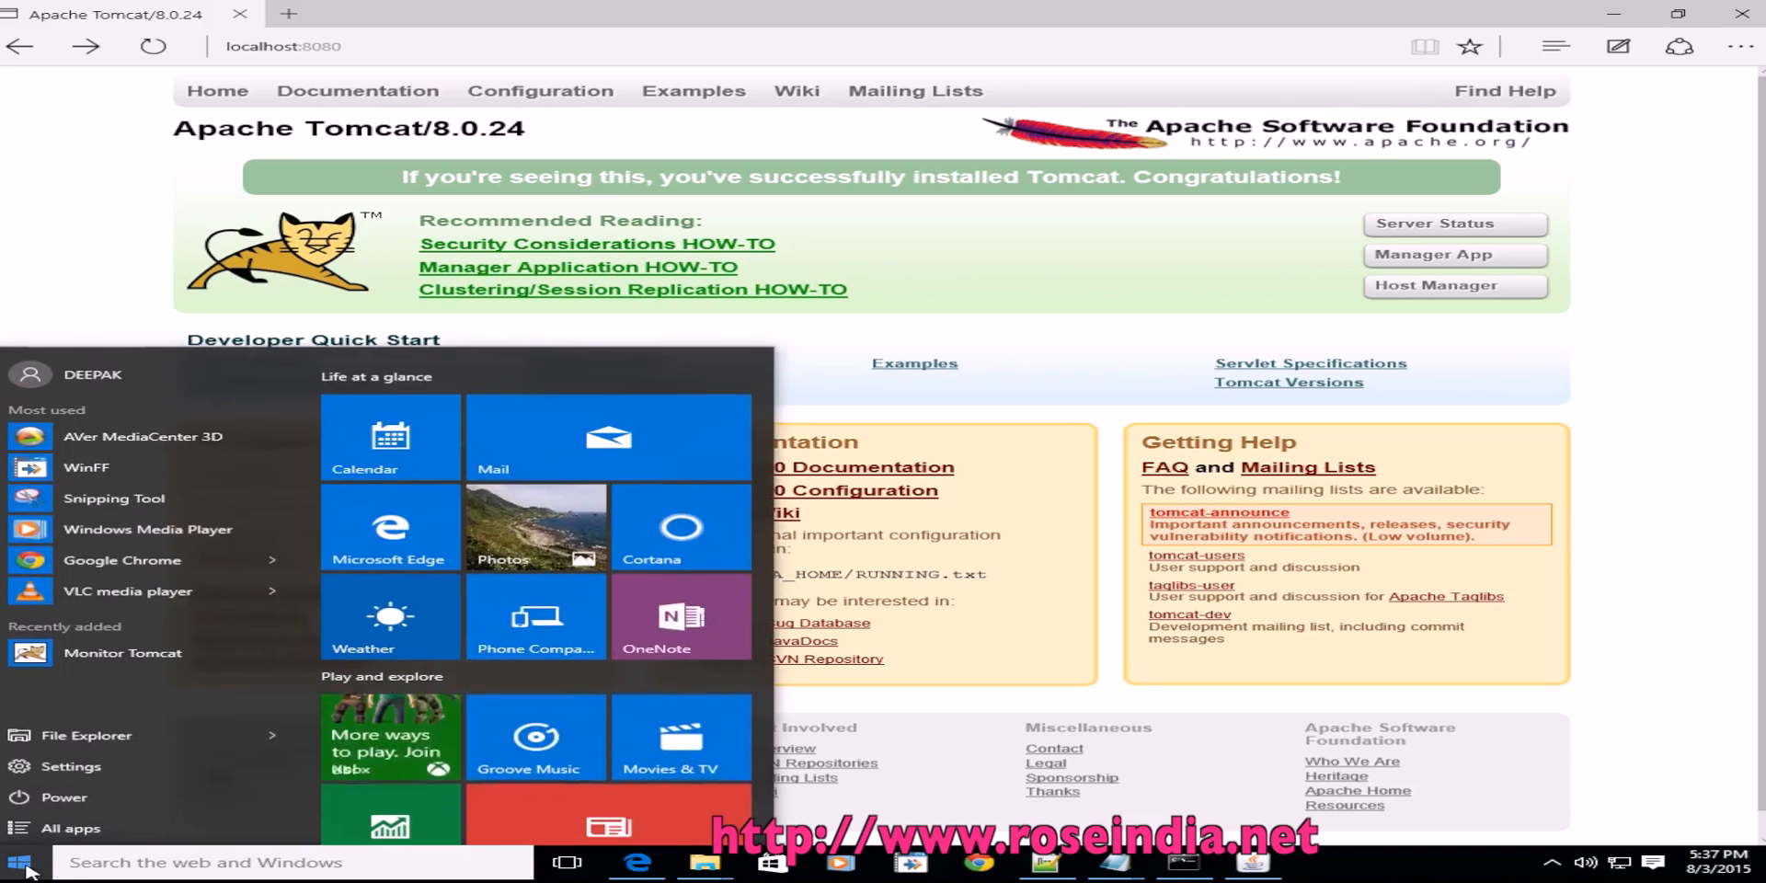
left_click(72, 765)
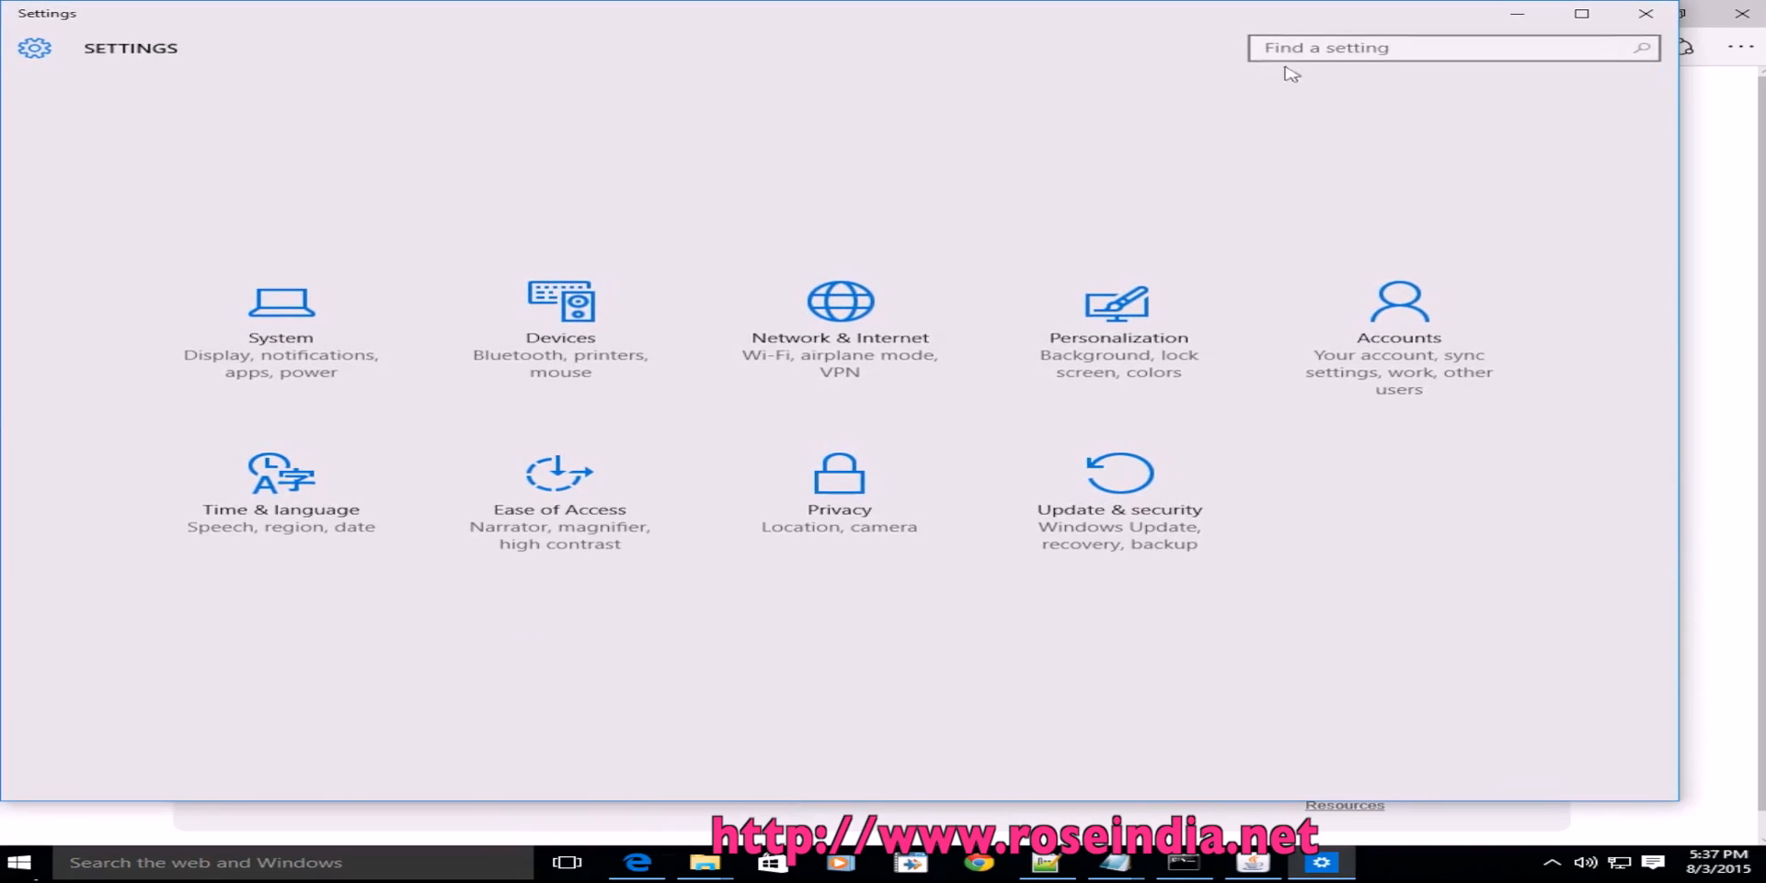
left_click(1453, 48)
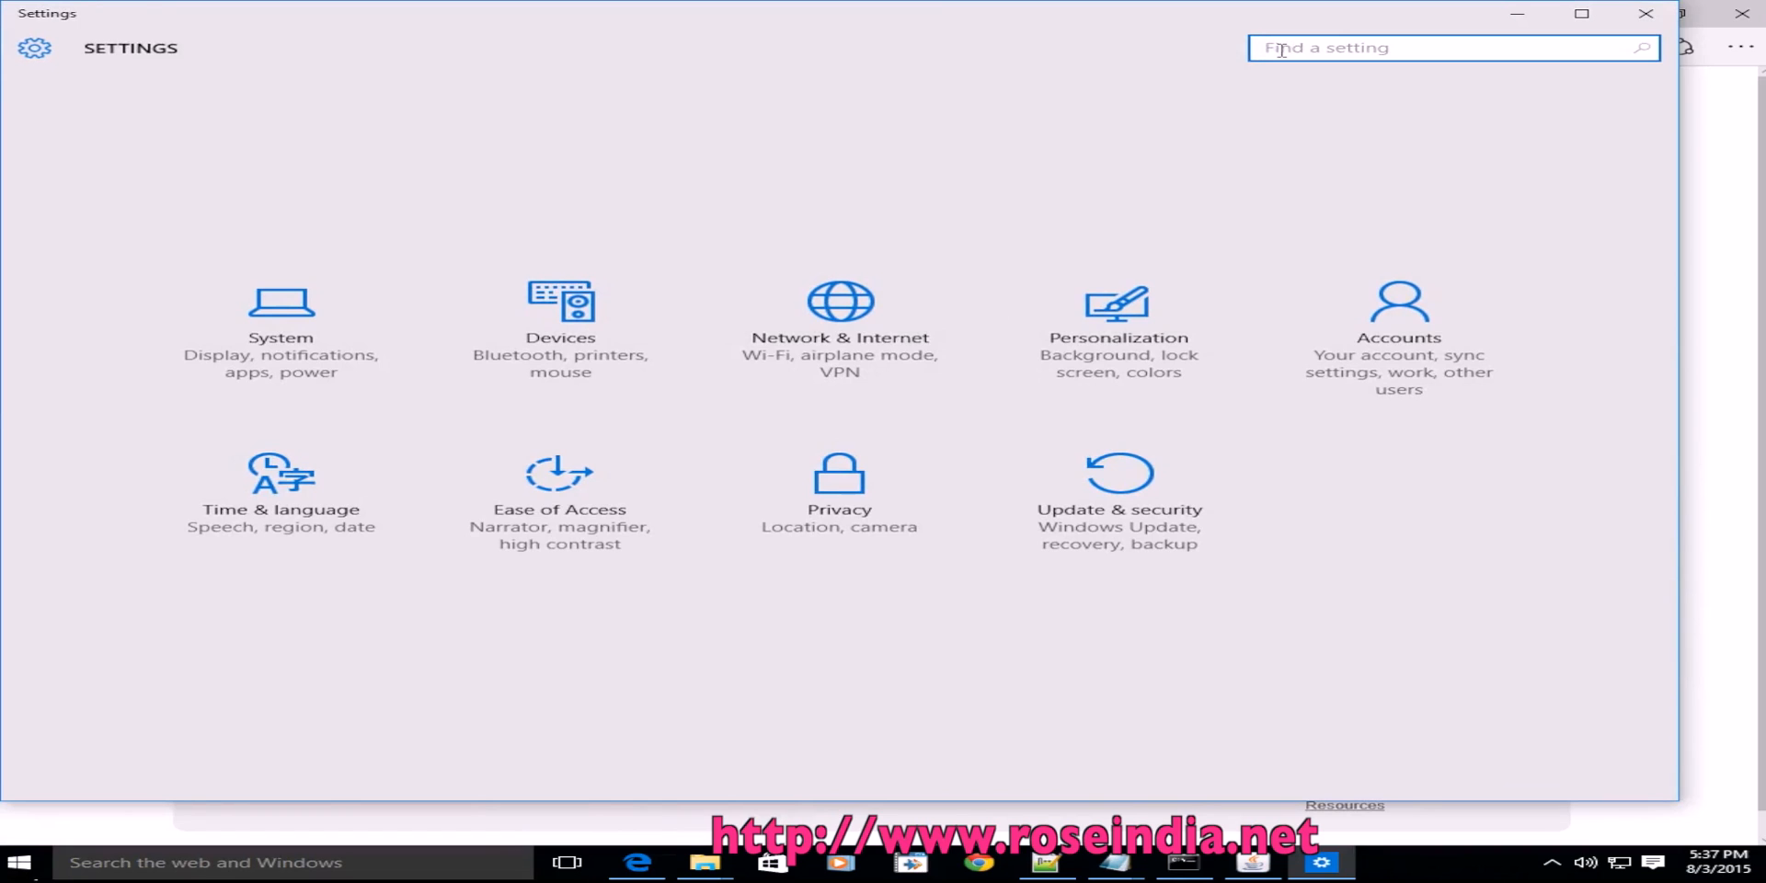
type("Services")
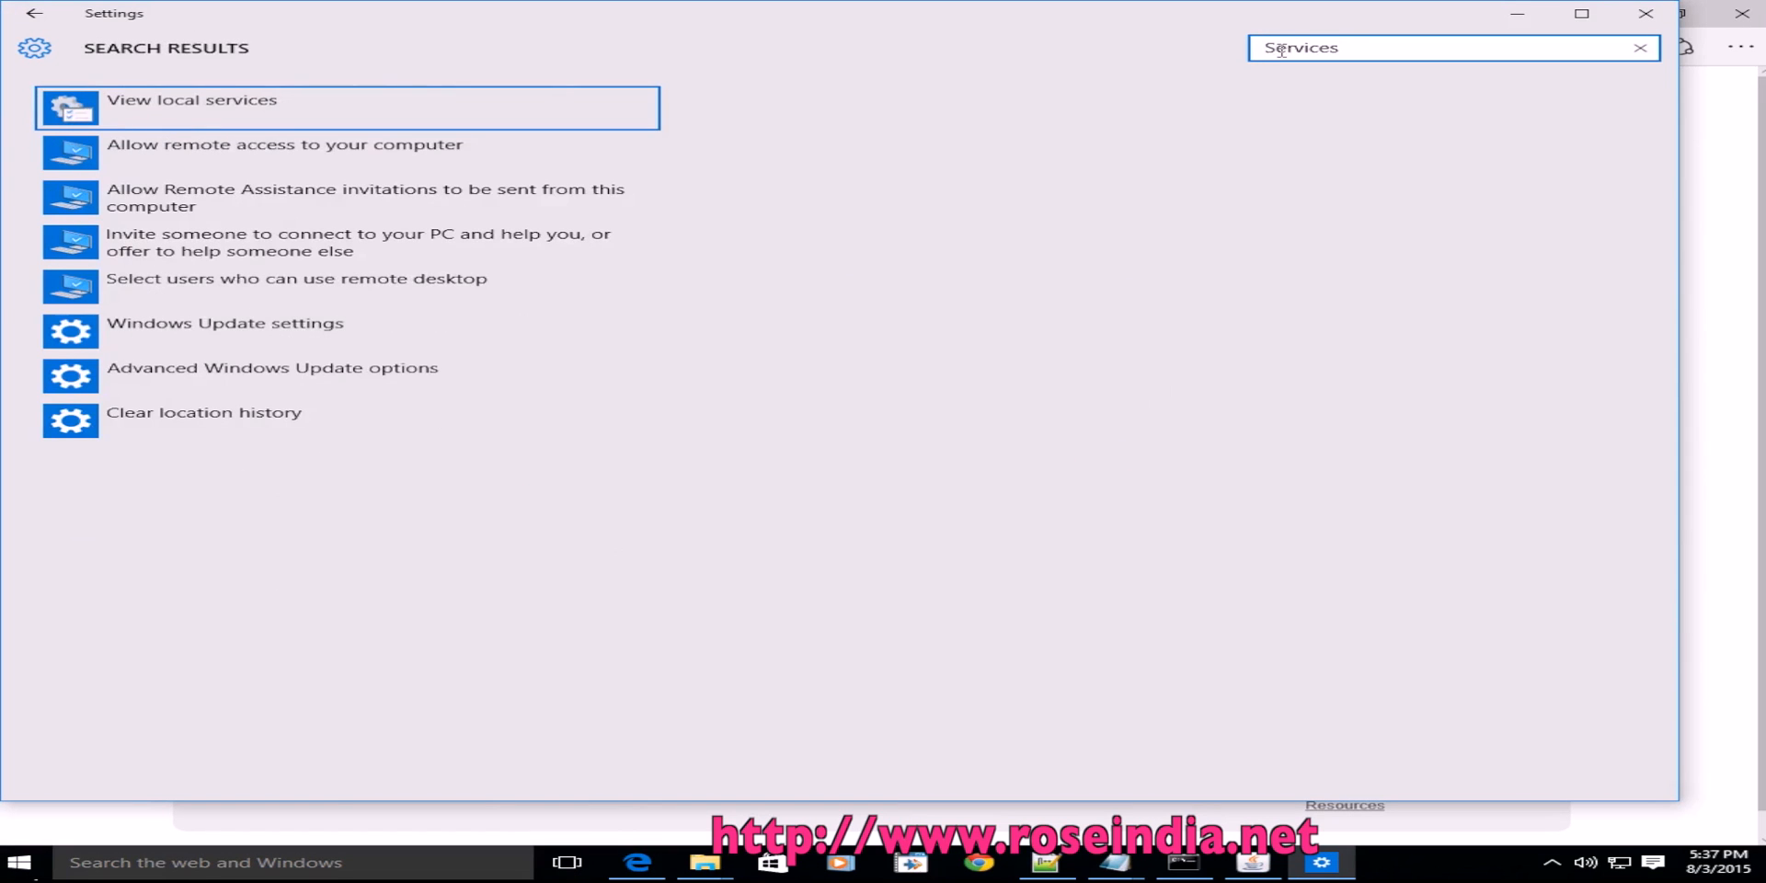
mouse_move(248, 108)
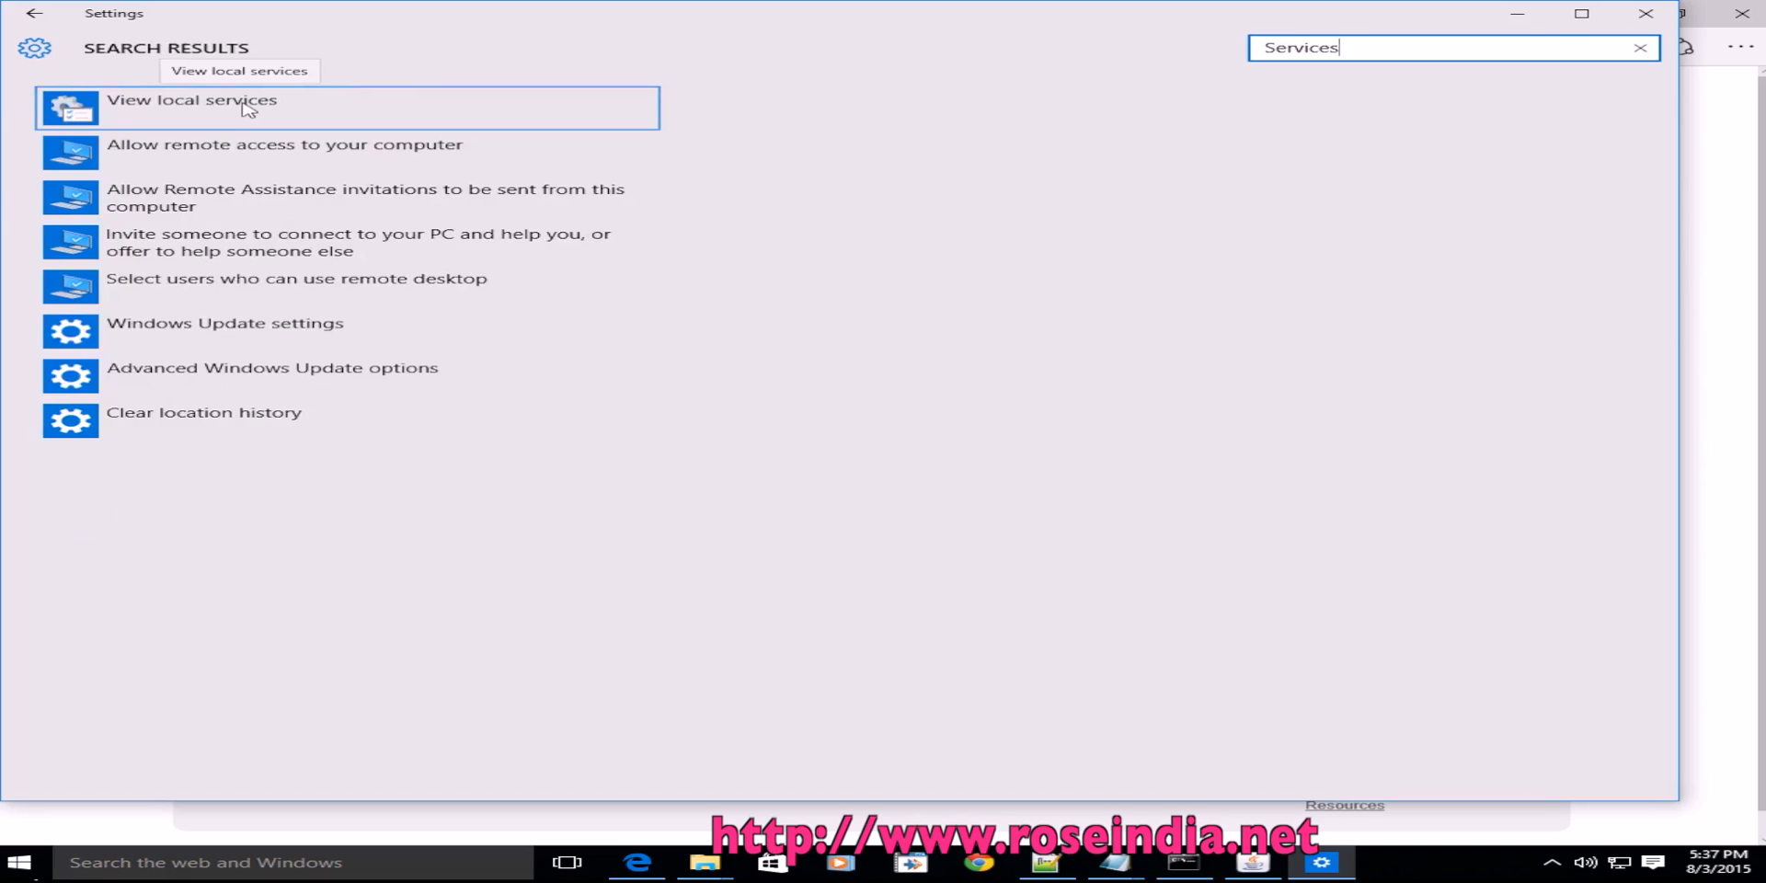
left_click(192, 100)
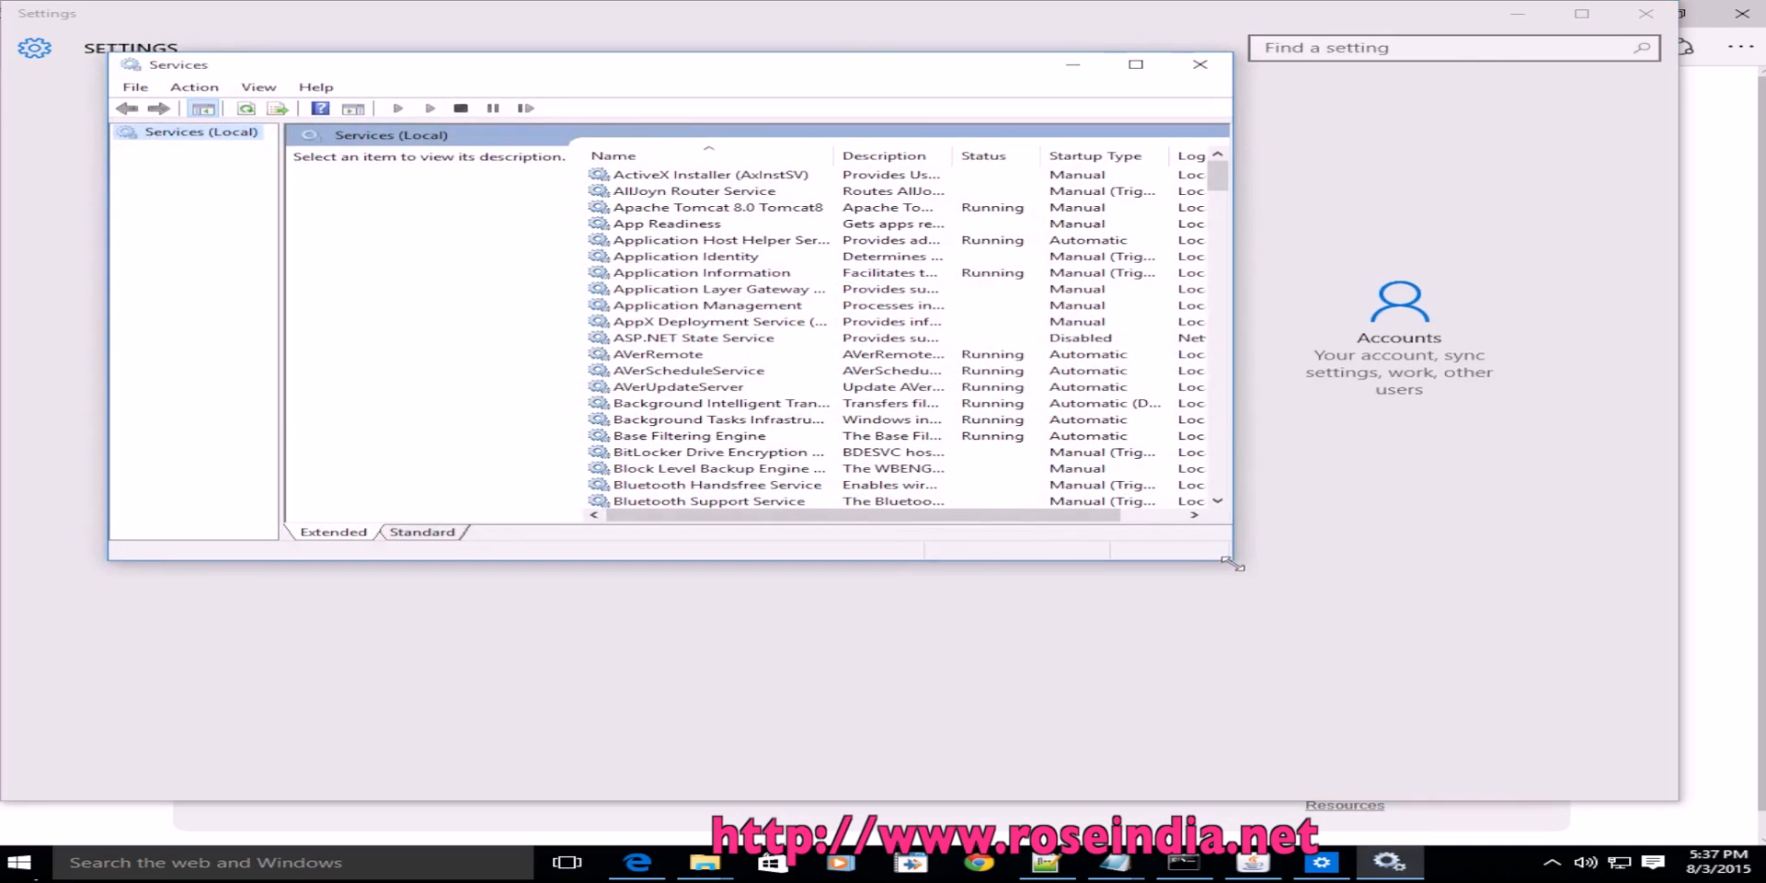
Step: Stop the Apache Tomcat 8.0 Tomcat8 service from the enlarged Services window
left_click(679, 387)
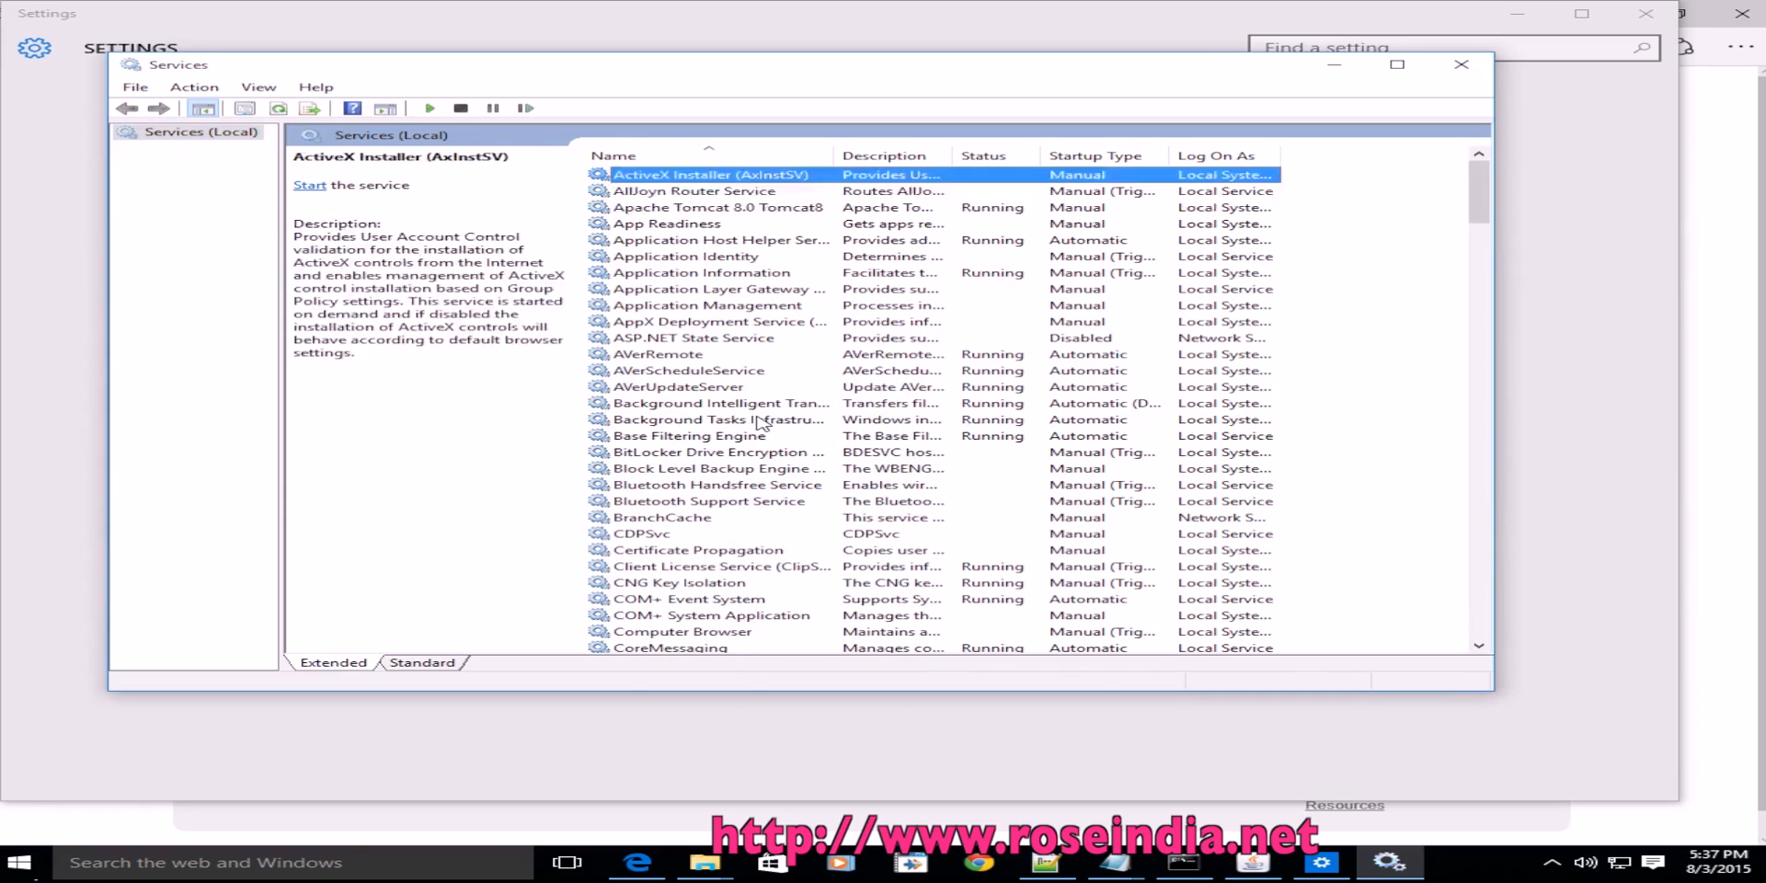
left_click(719, 208)
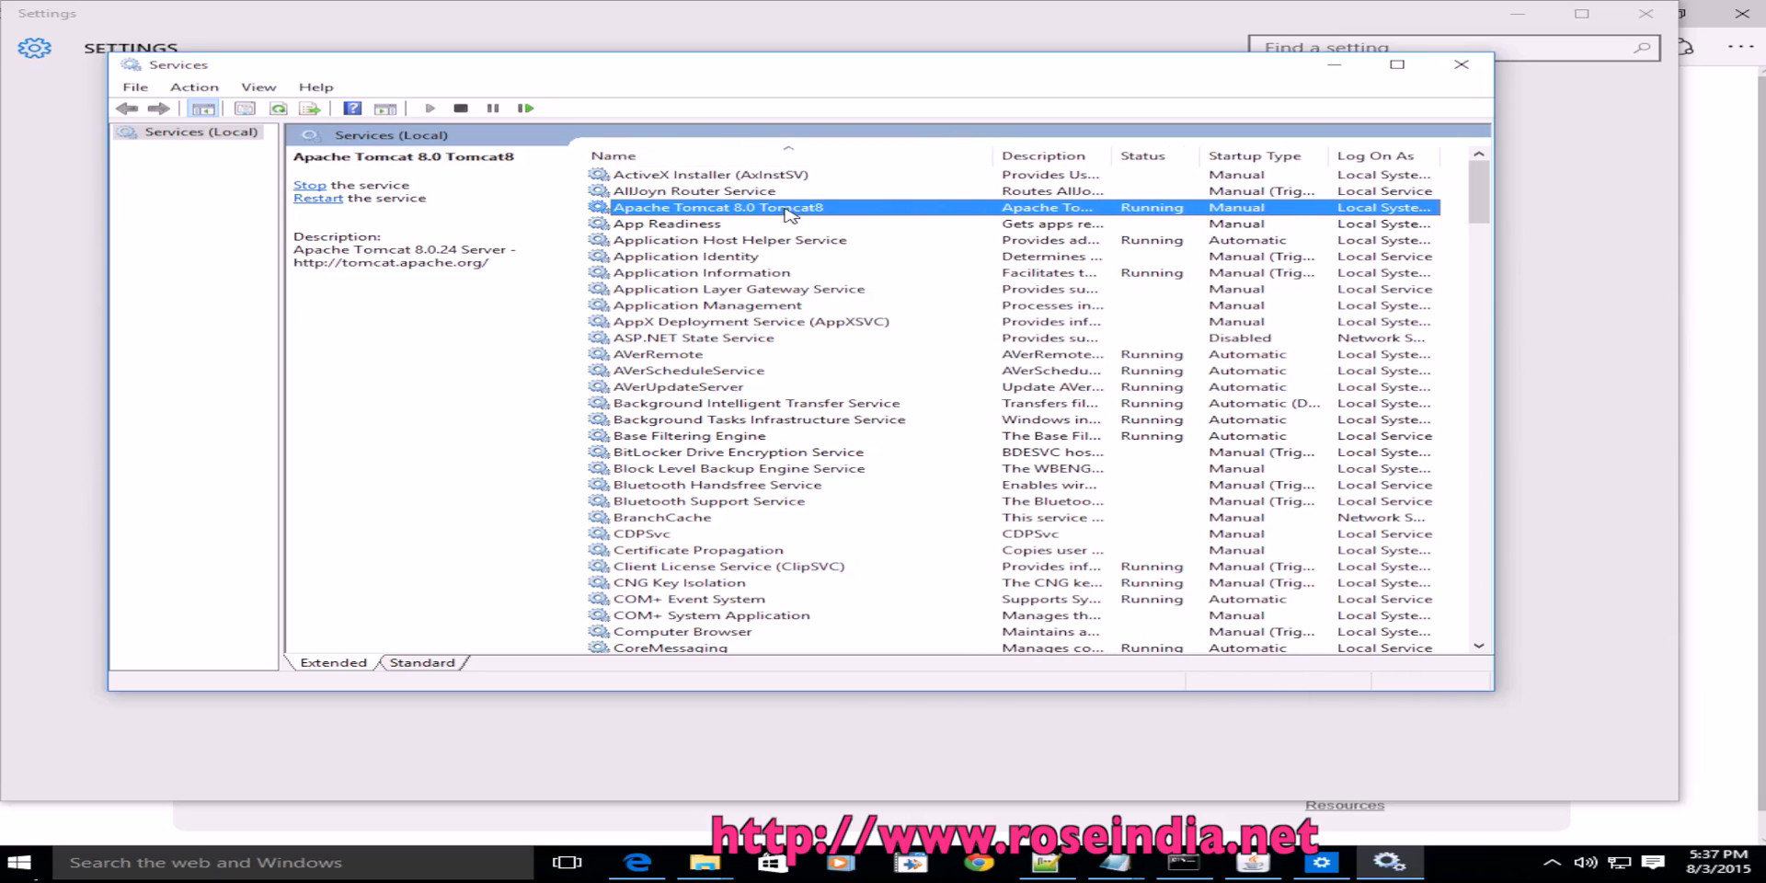
mouse_move(475, 114)
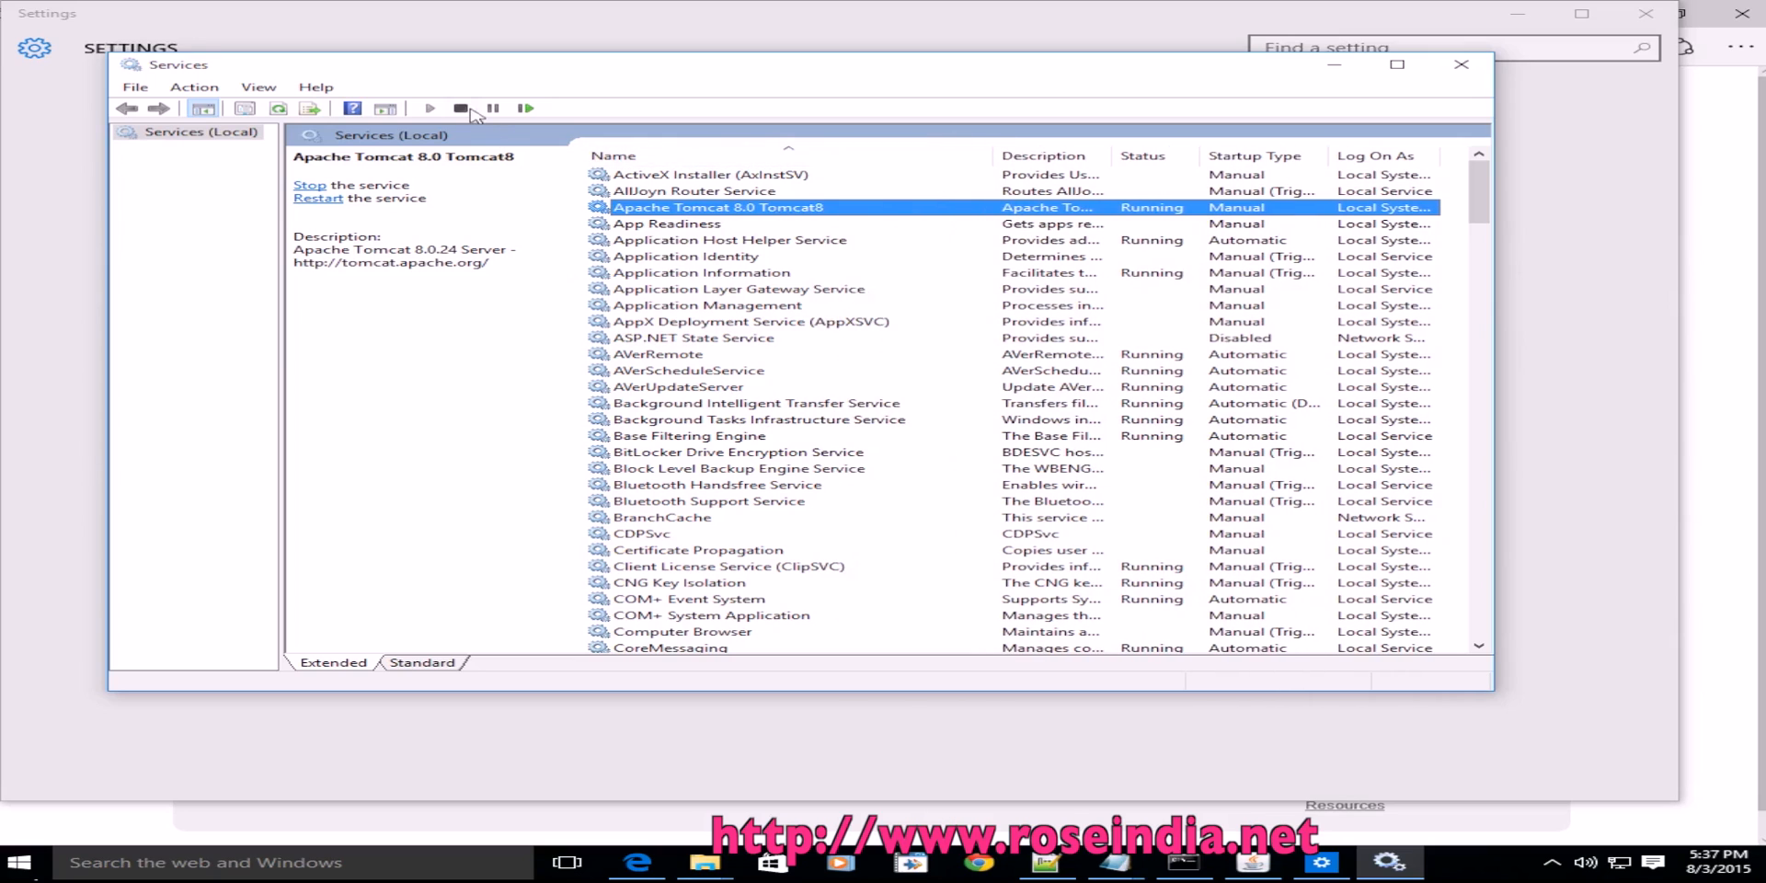
mouse_move(462, 109)
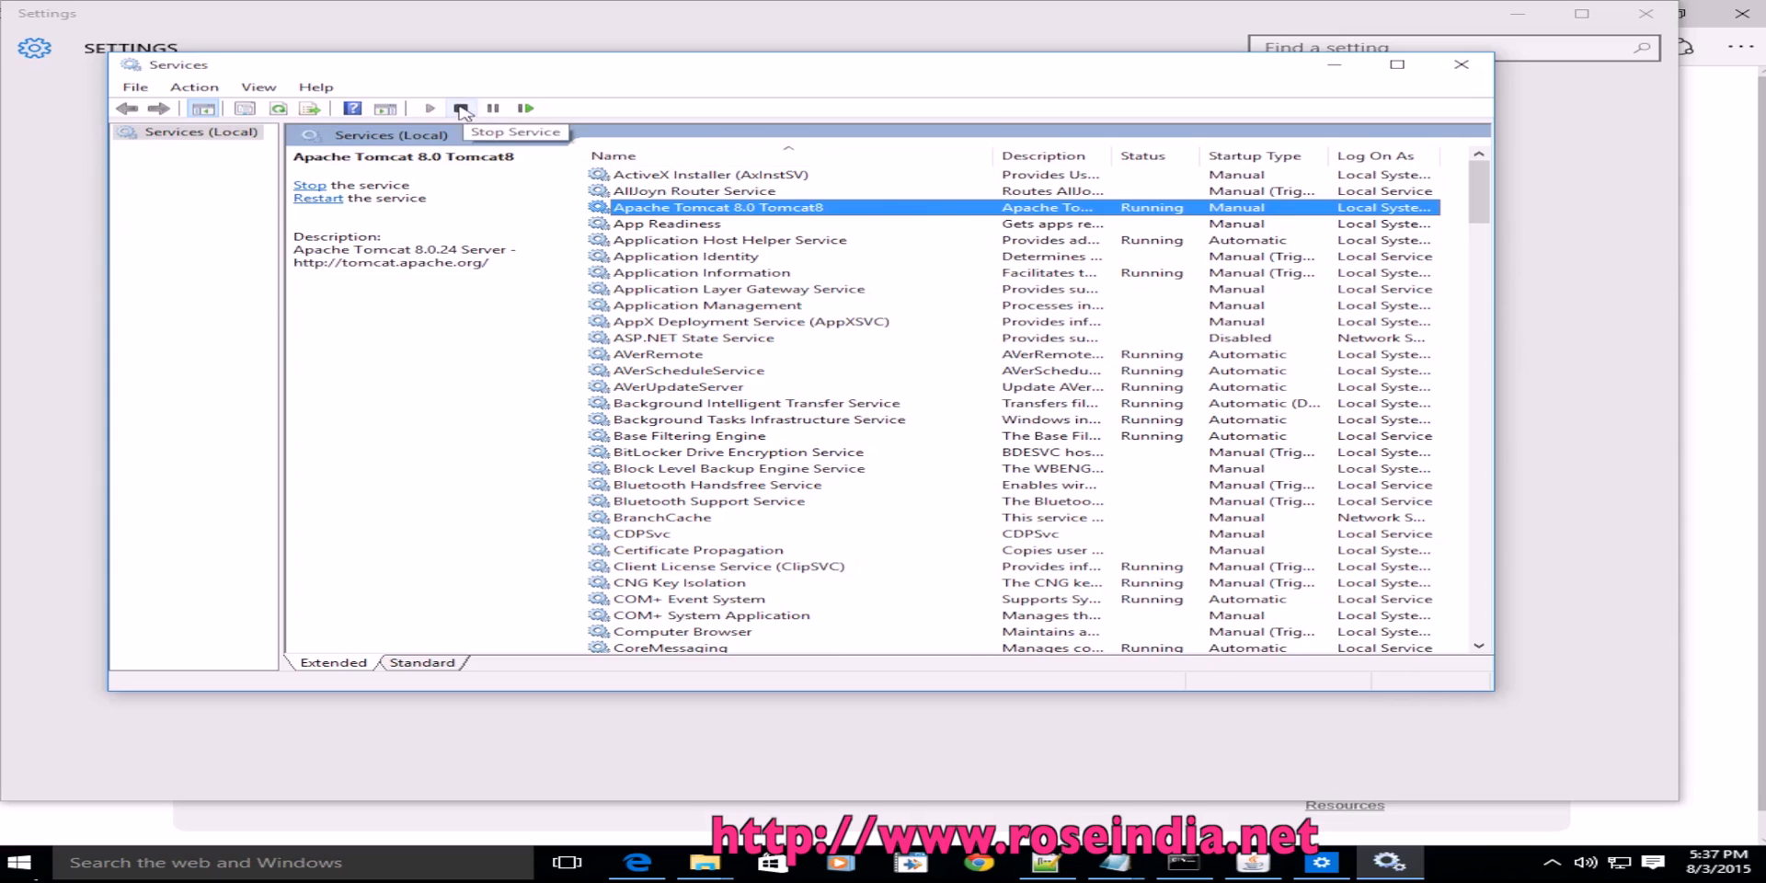
left_click(459, 108)
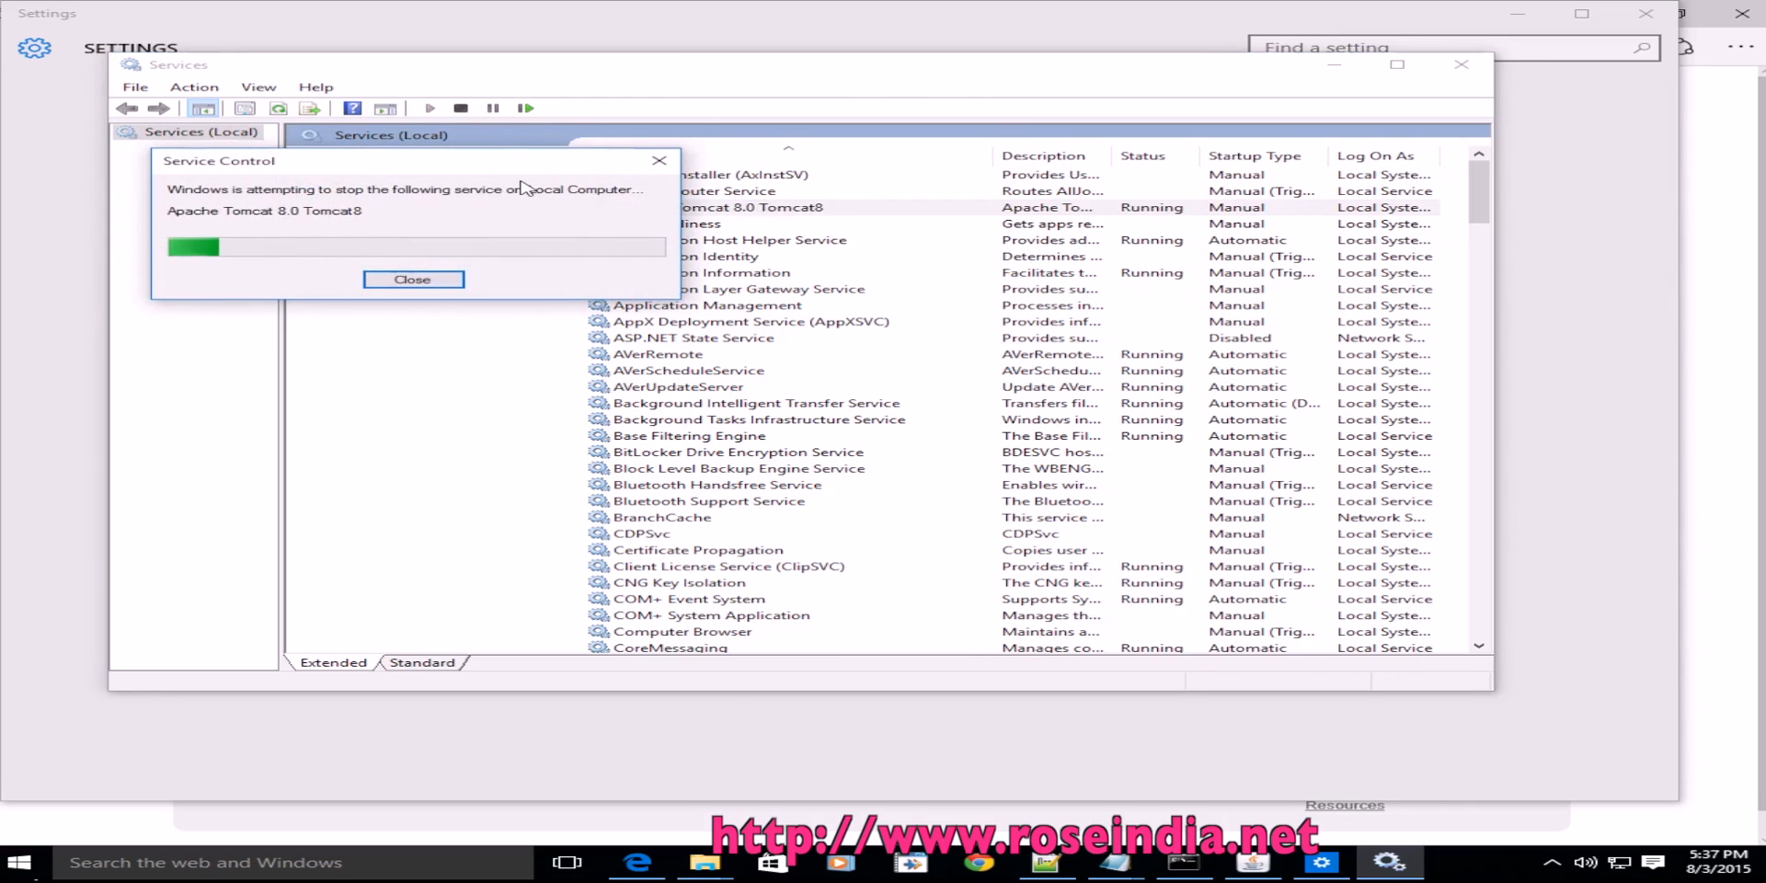
Step: Reload localhost:8080 in Edge to confirm the Tomcat page is now blank
left_click(412, 280)
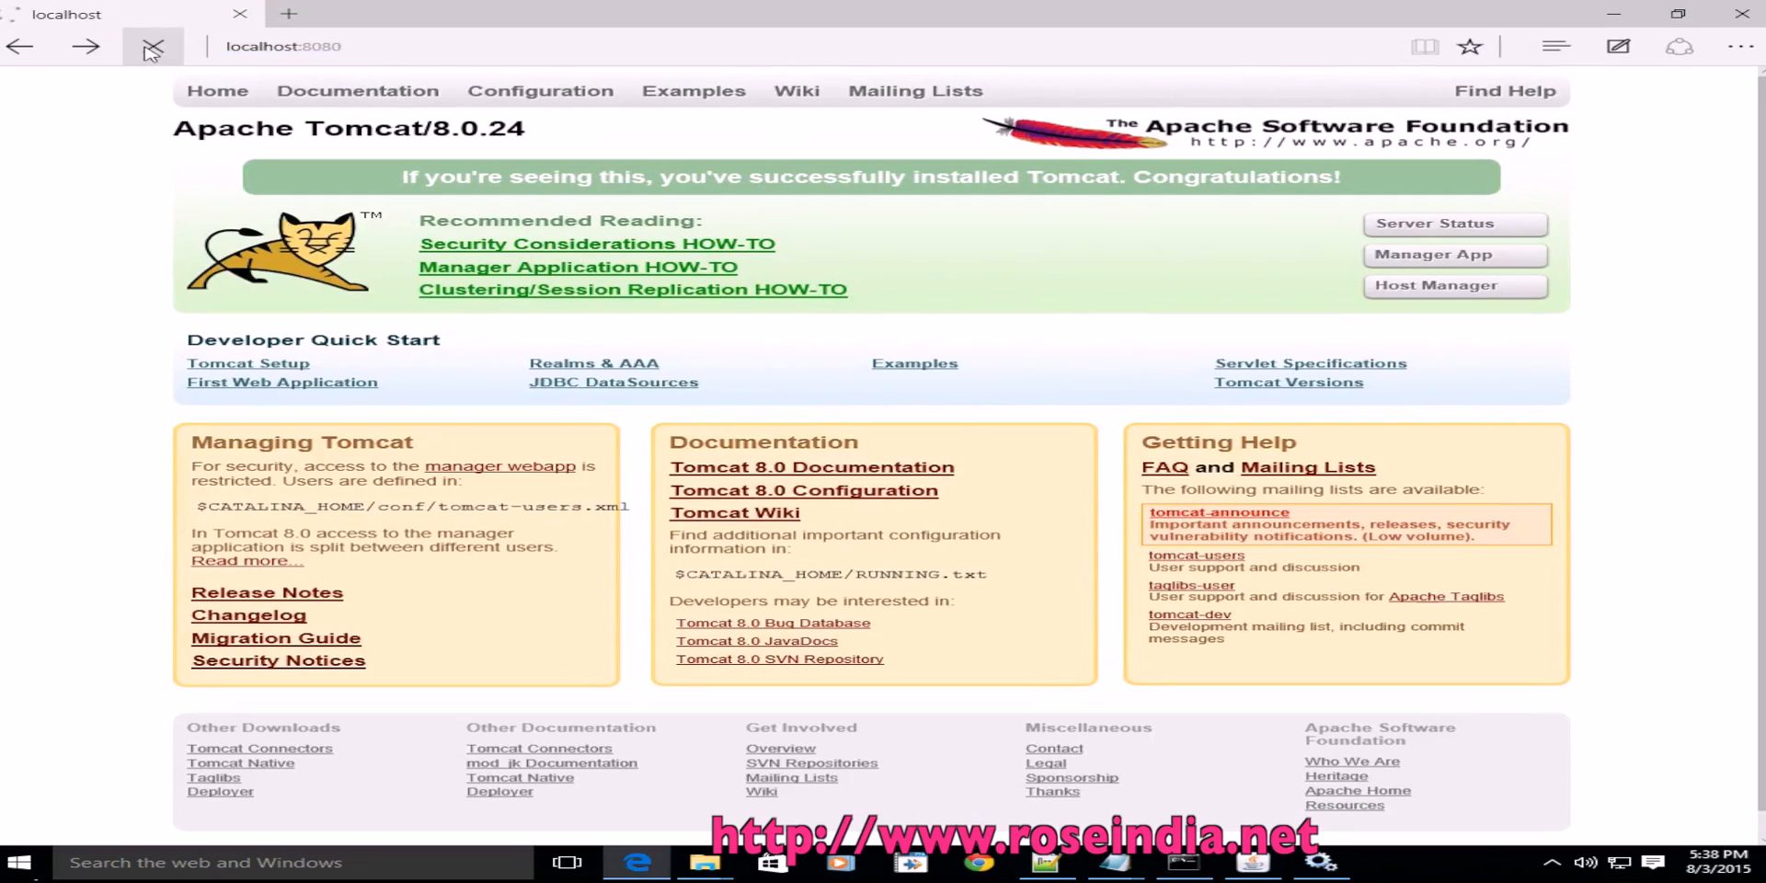
left_click(152, 46)
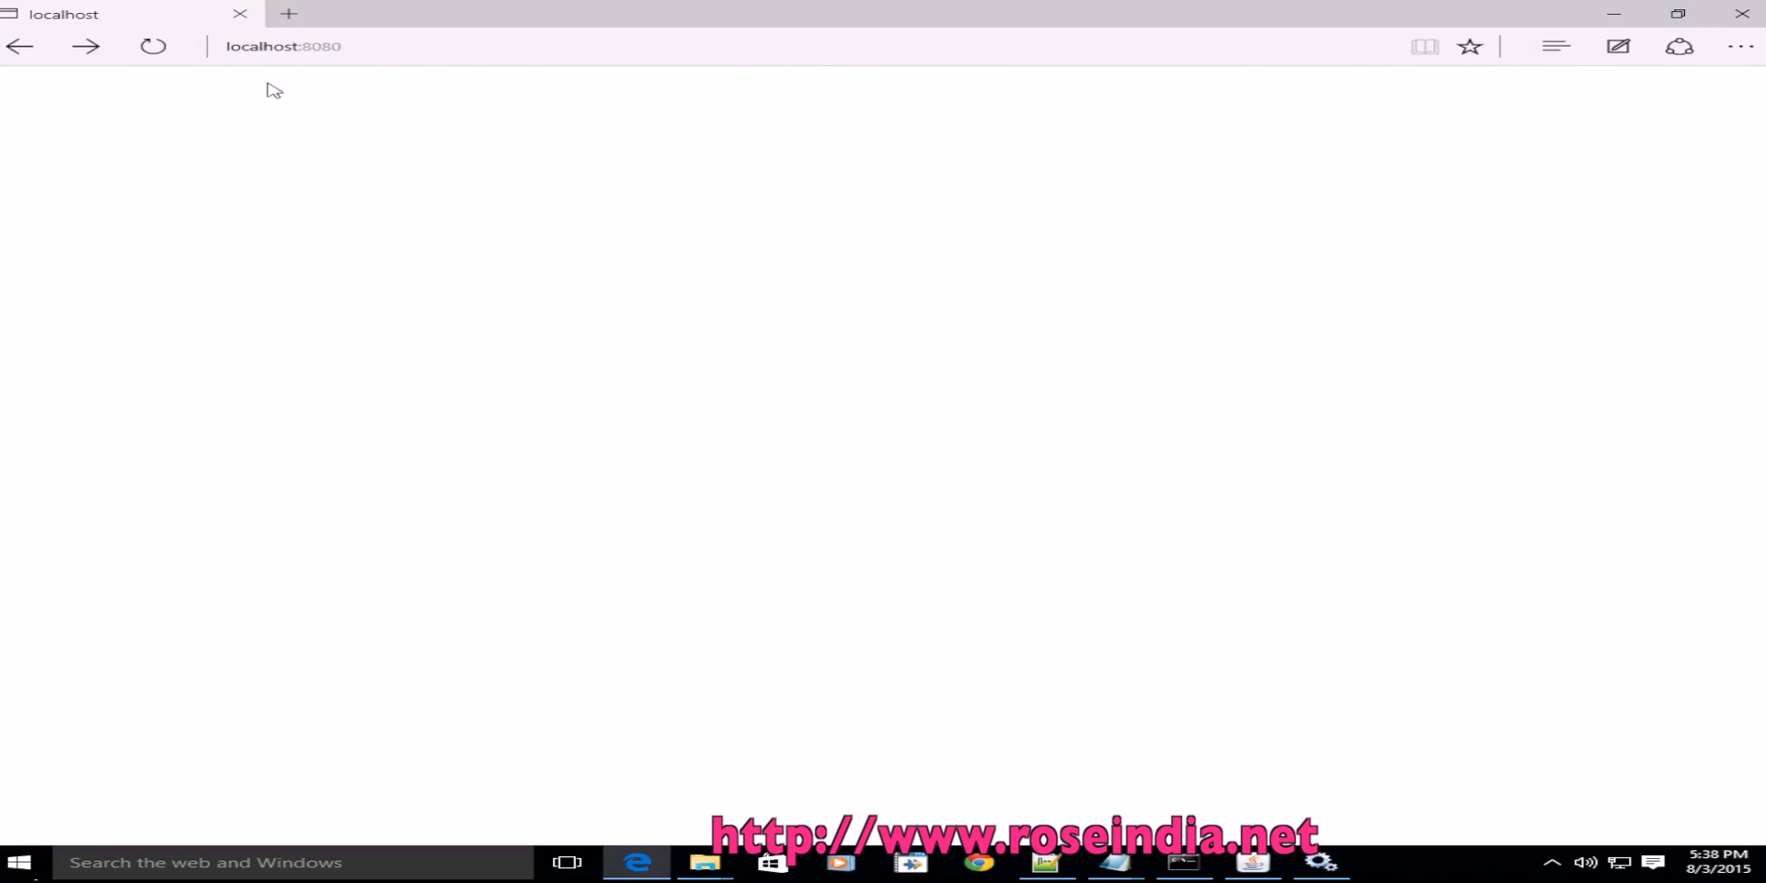
mouse_move(1335, 855)
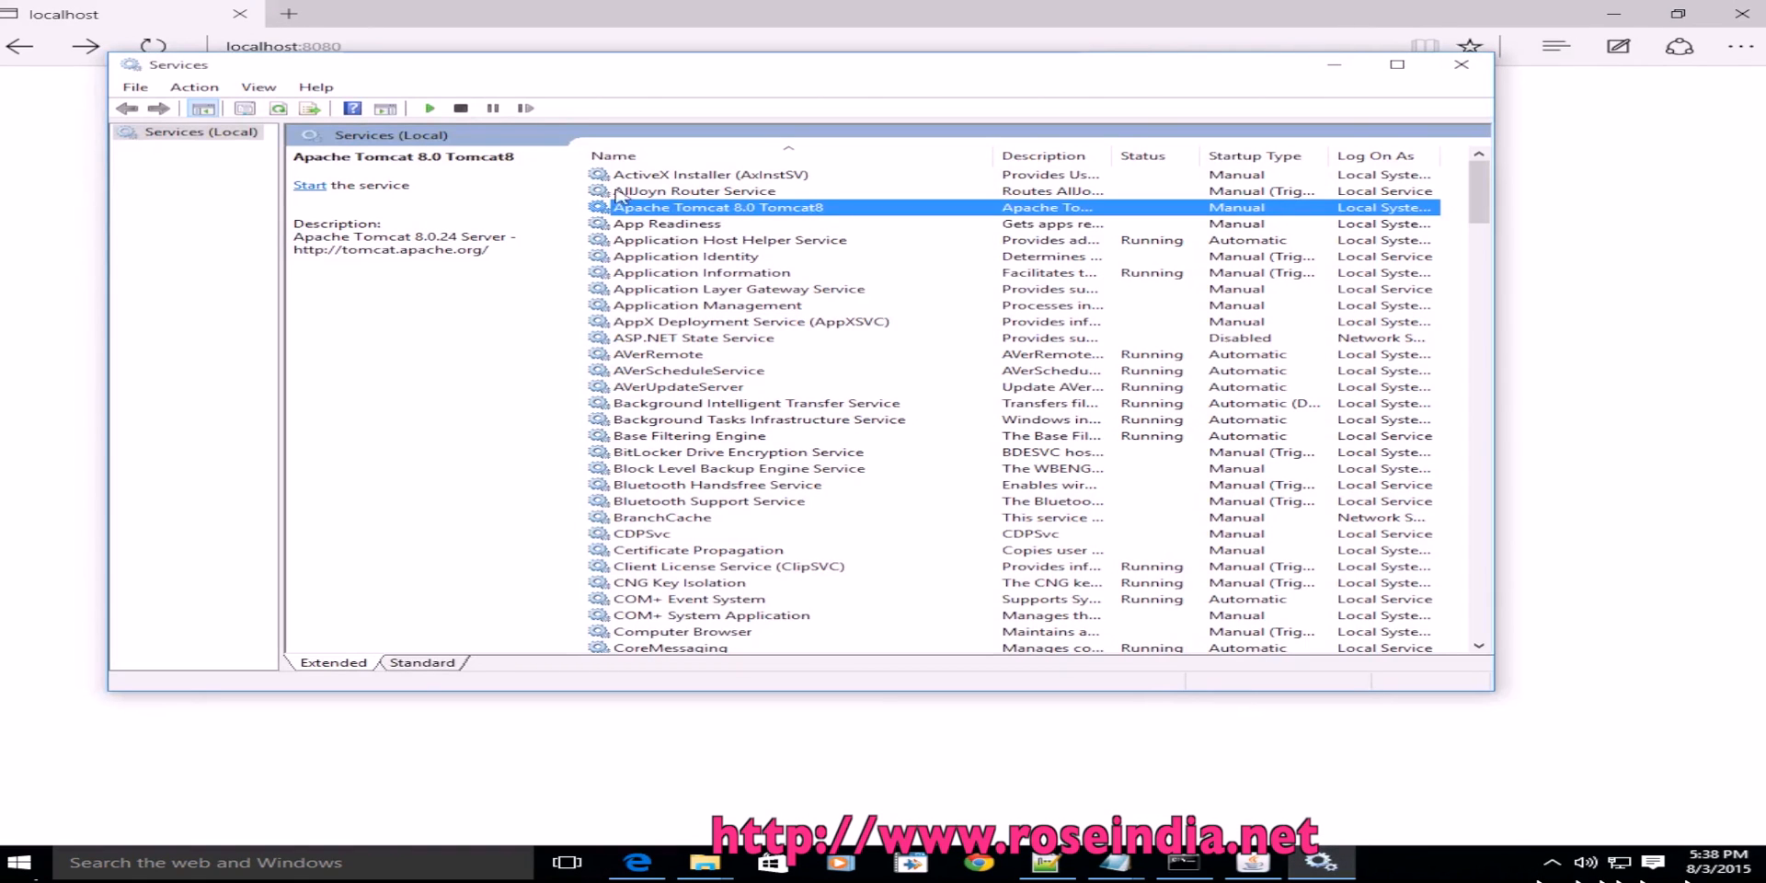
mouse_move(811, 217)
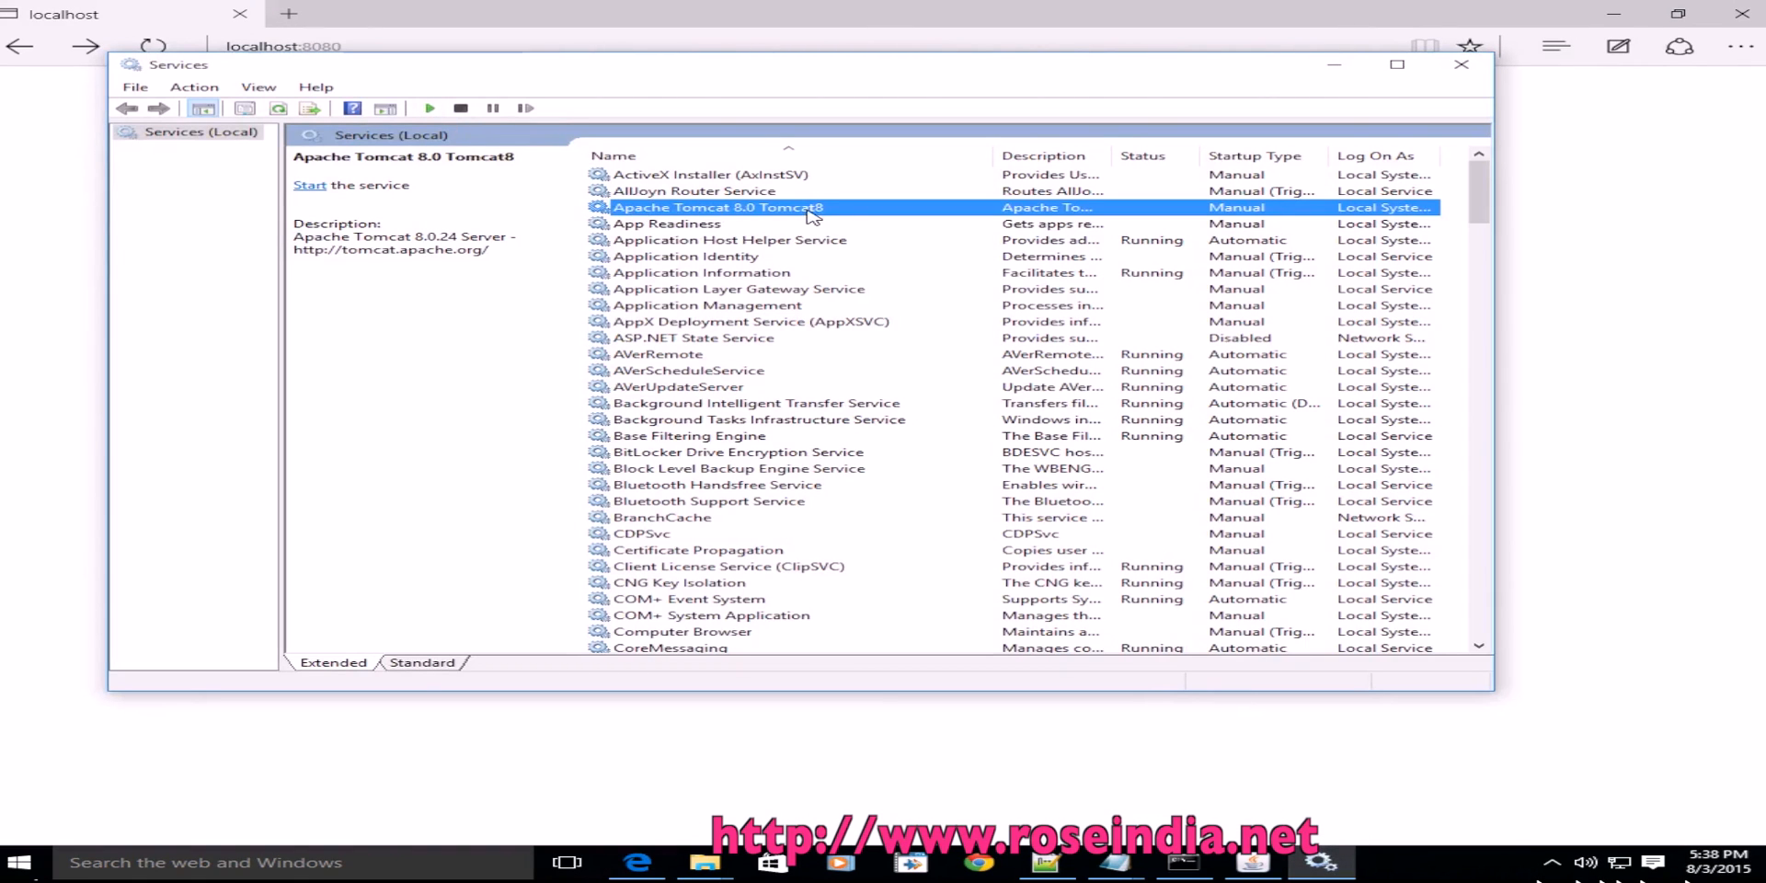
mouse_move(839, 214)
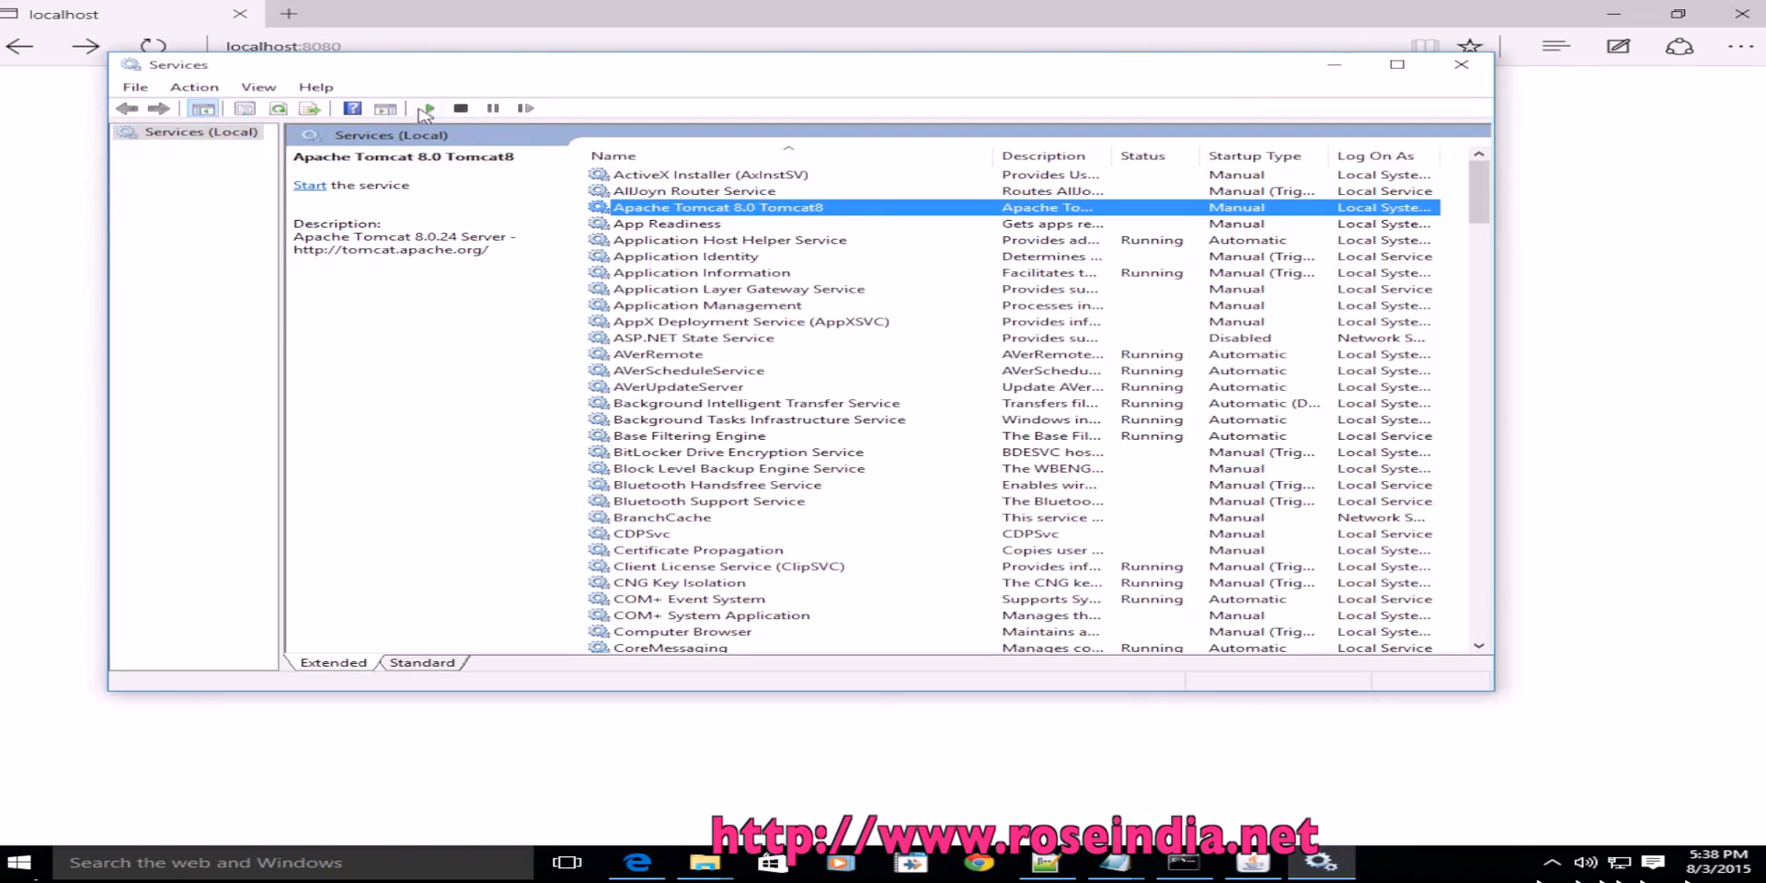
Step: Start Apache Tomcat 8.0 Tomcat8 again and check its welcome page loads at localhost:8080
left_click(424, 108)
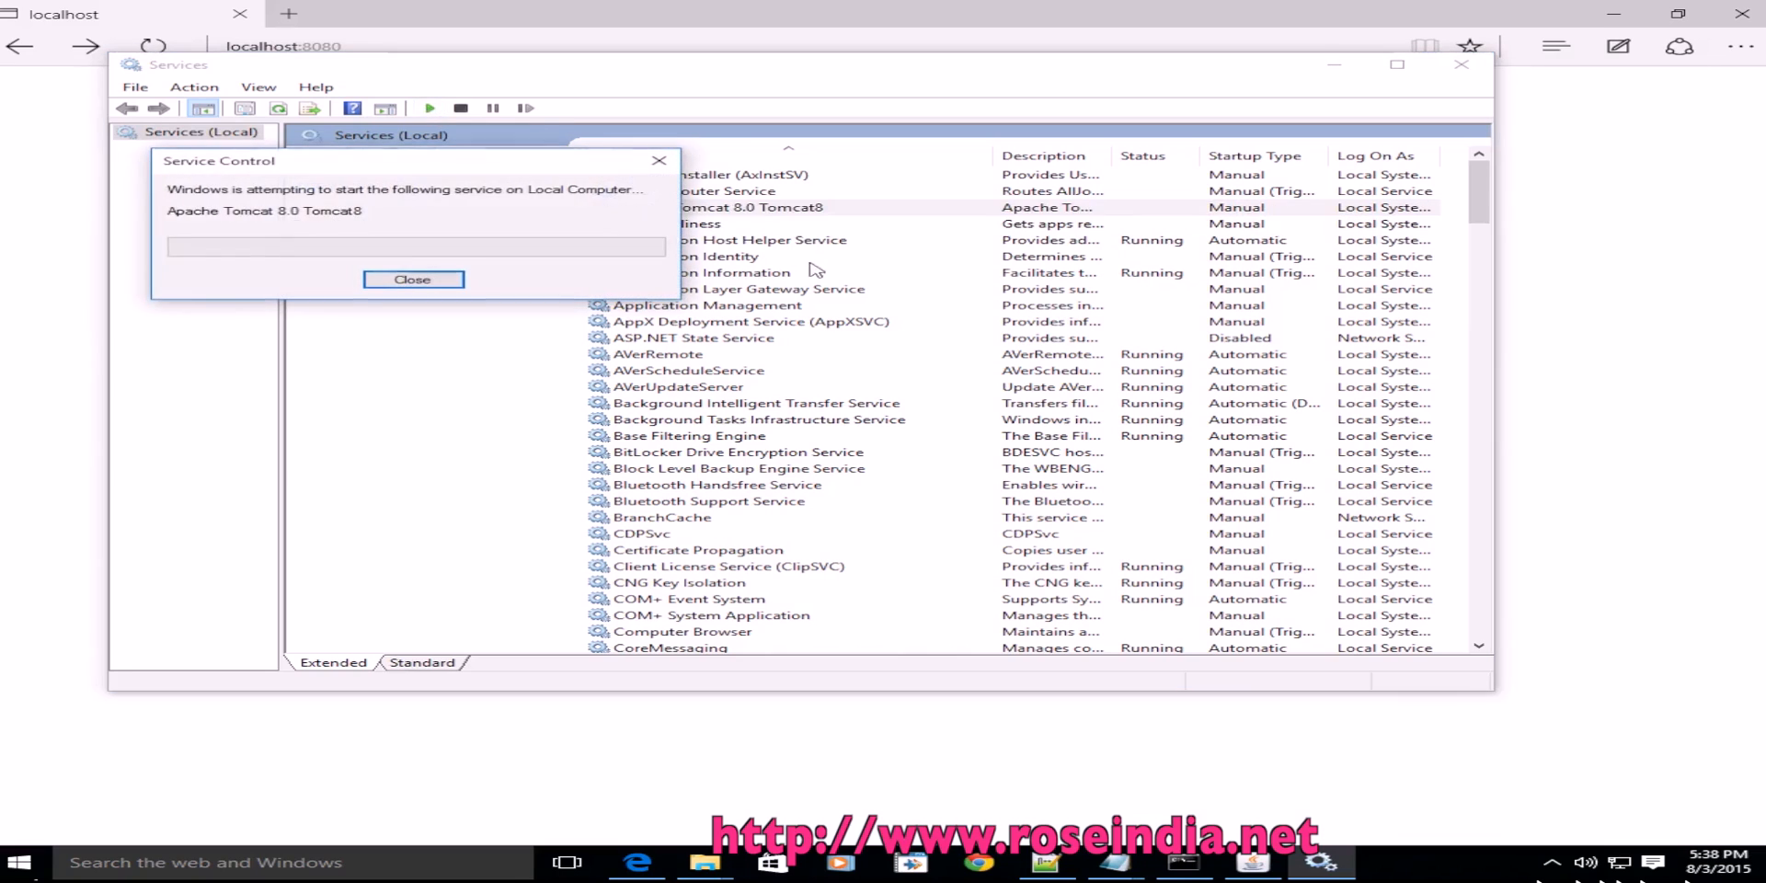
left_click(412, 280)
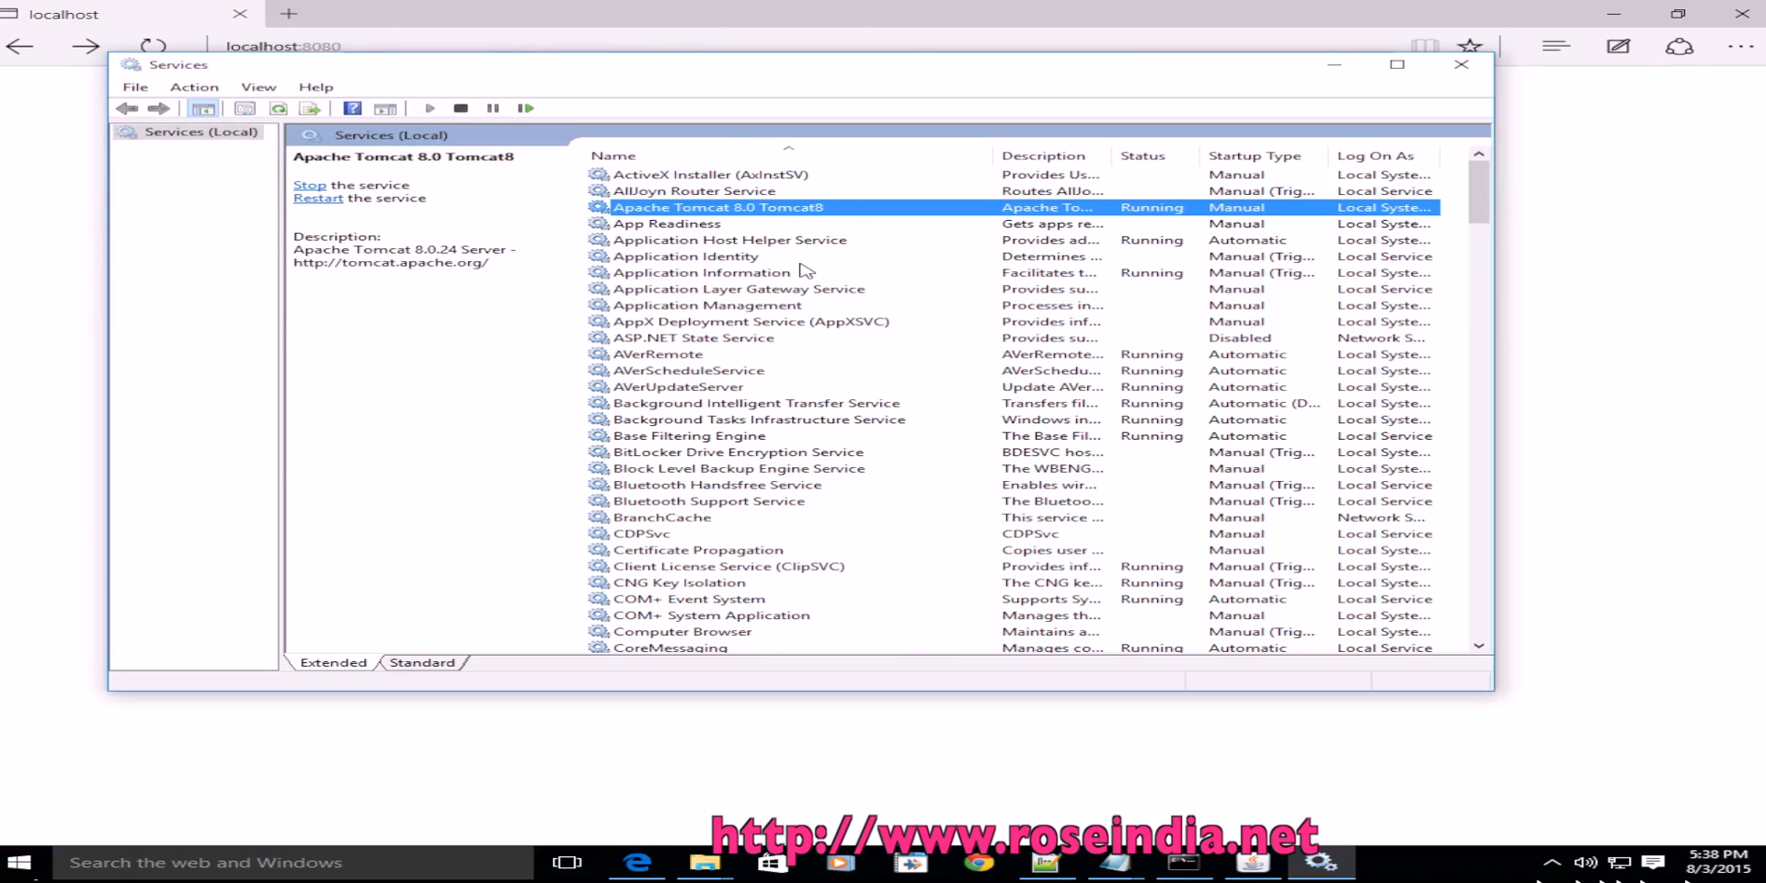
mouse_move(44, 215)
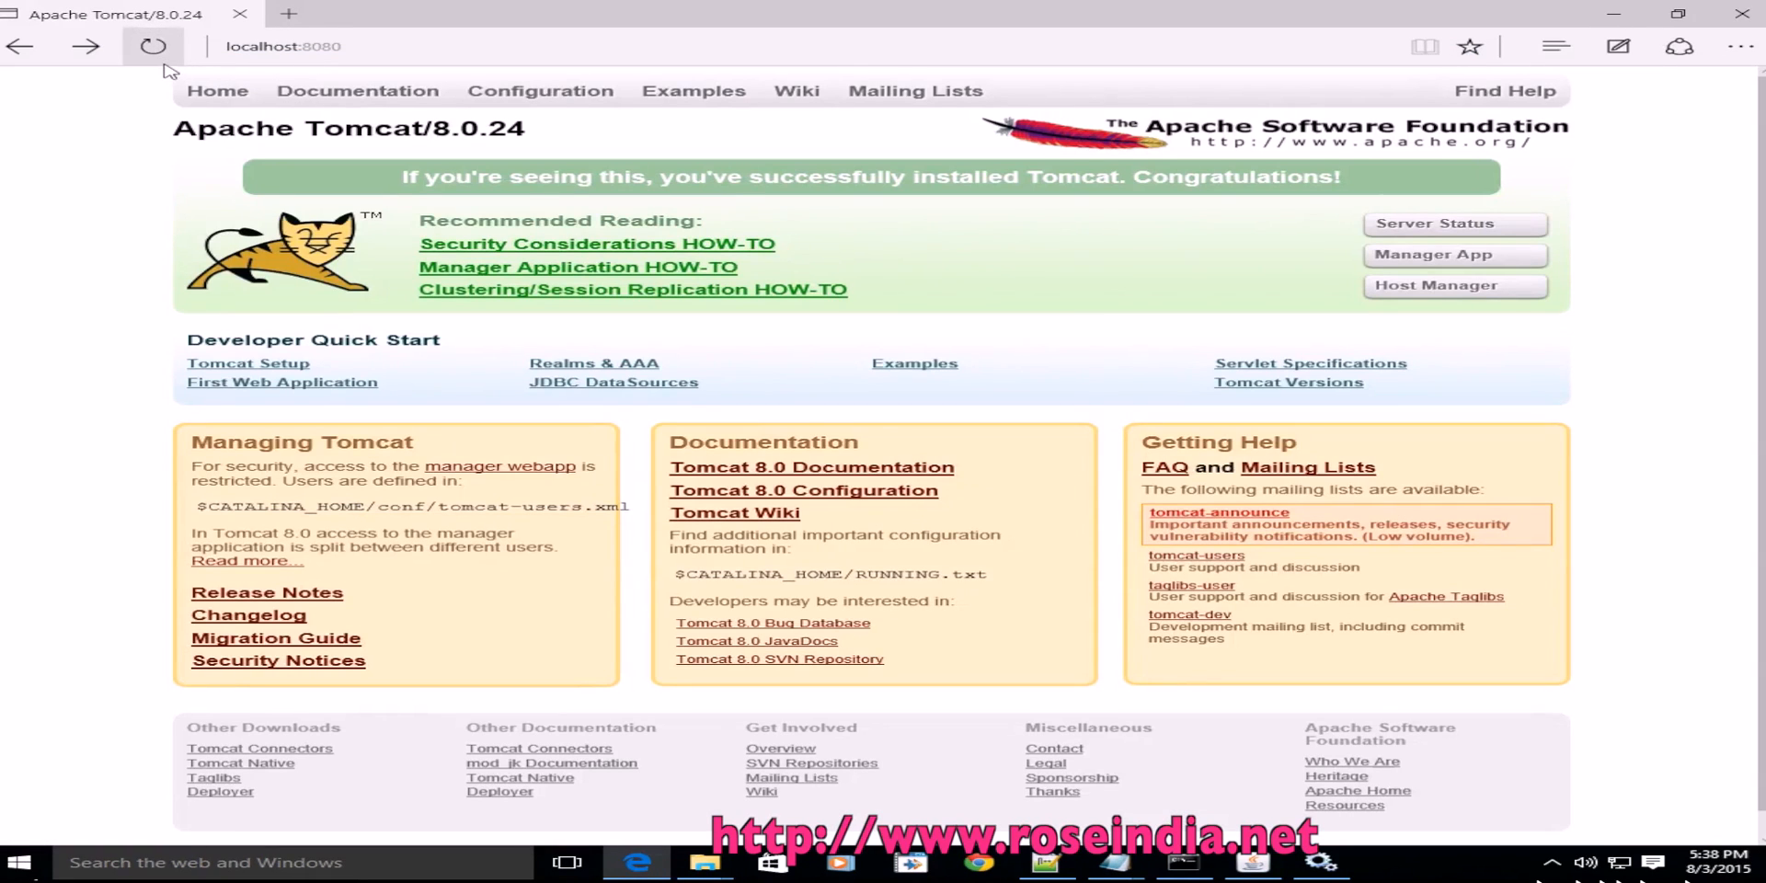
mouse_move(152, 46)
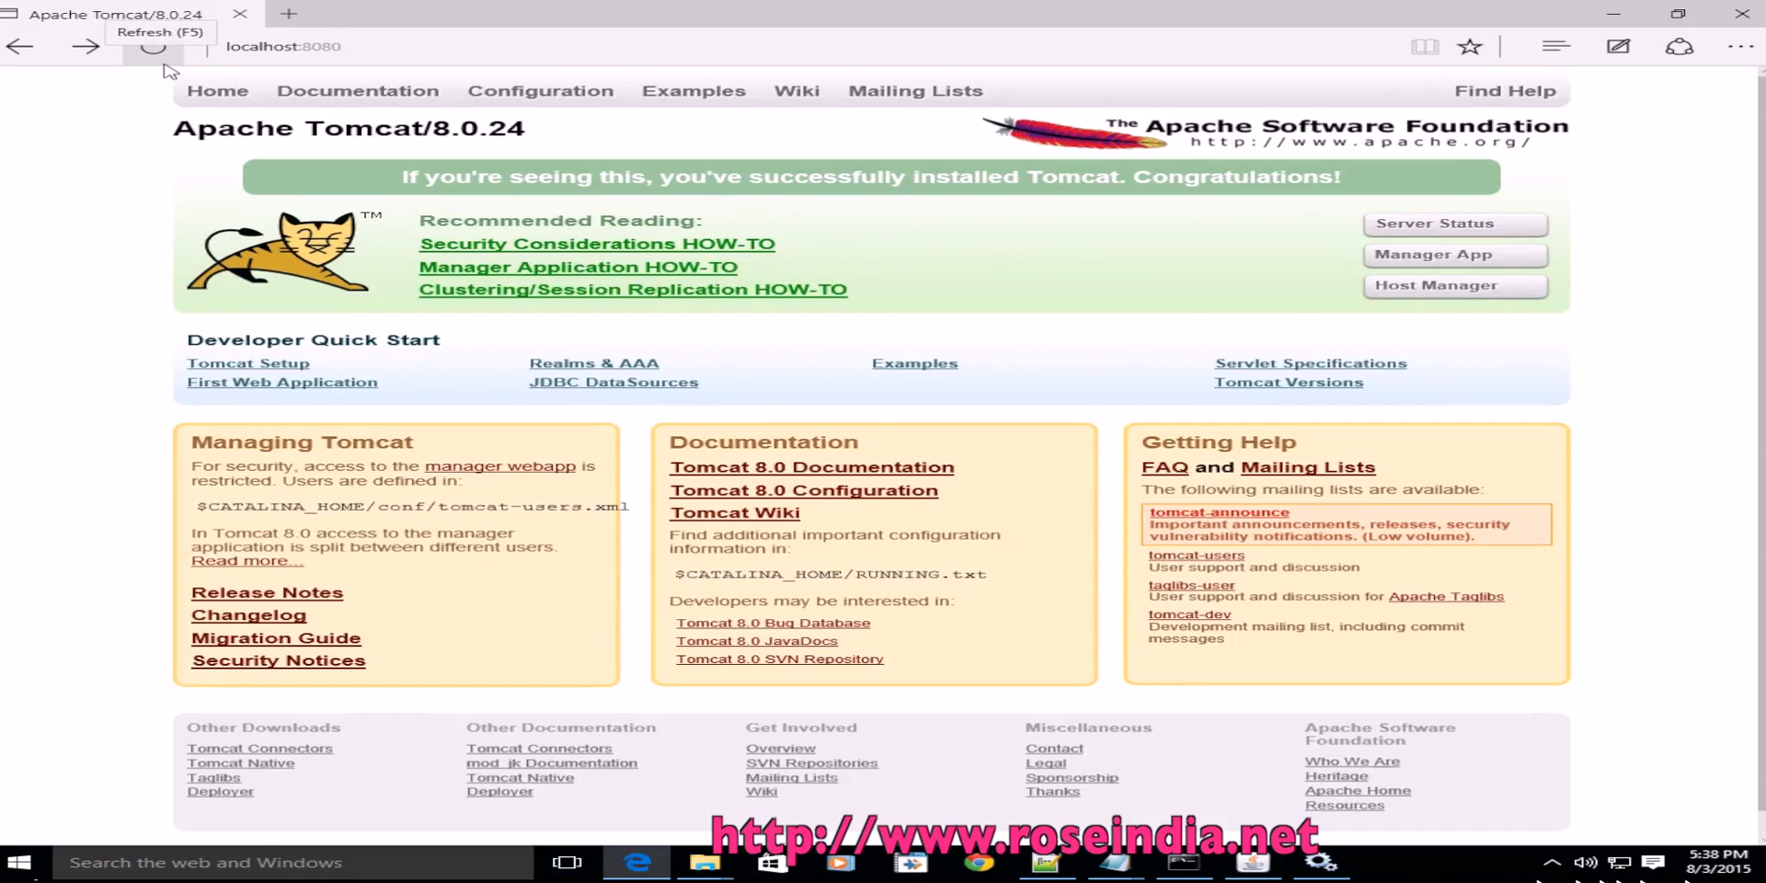
mouse_move(1350, 846)
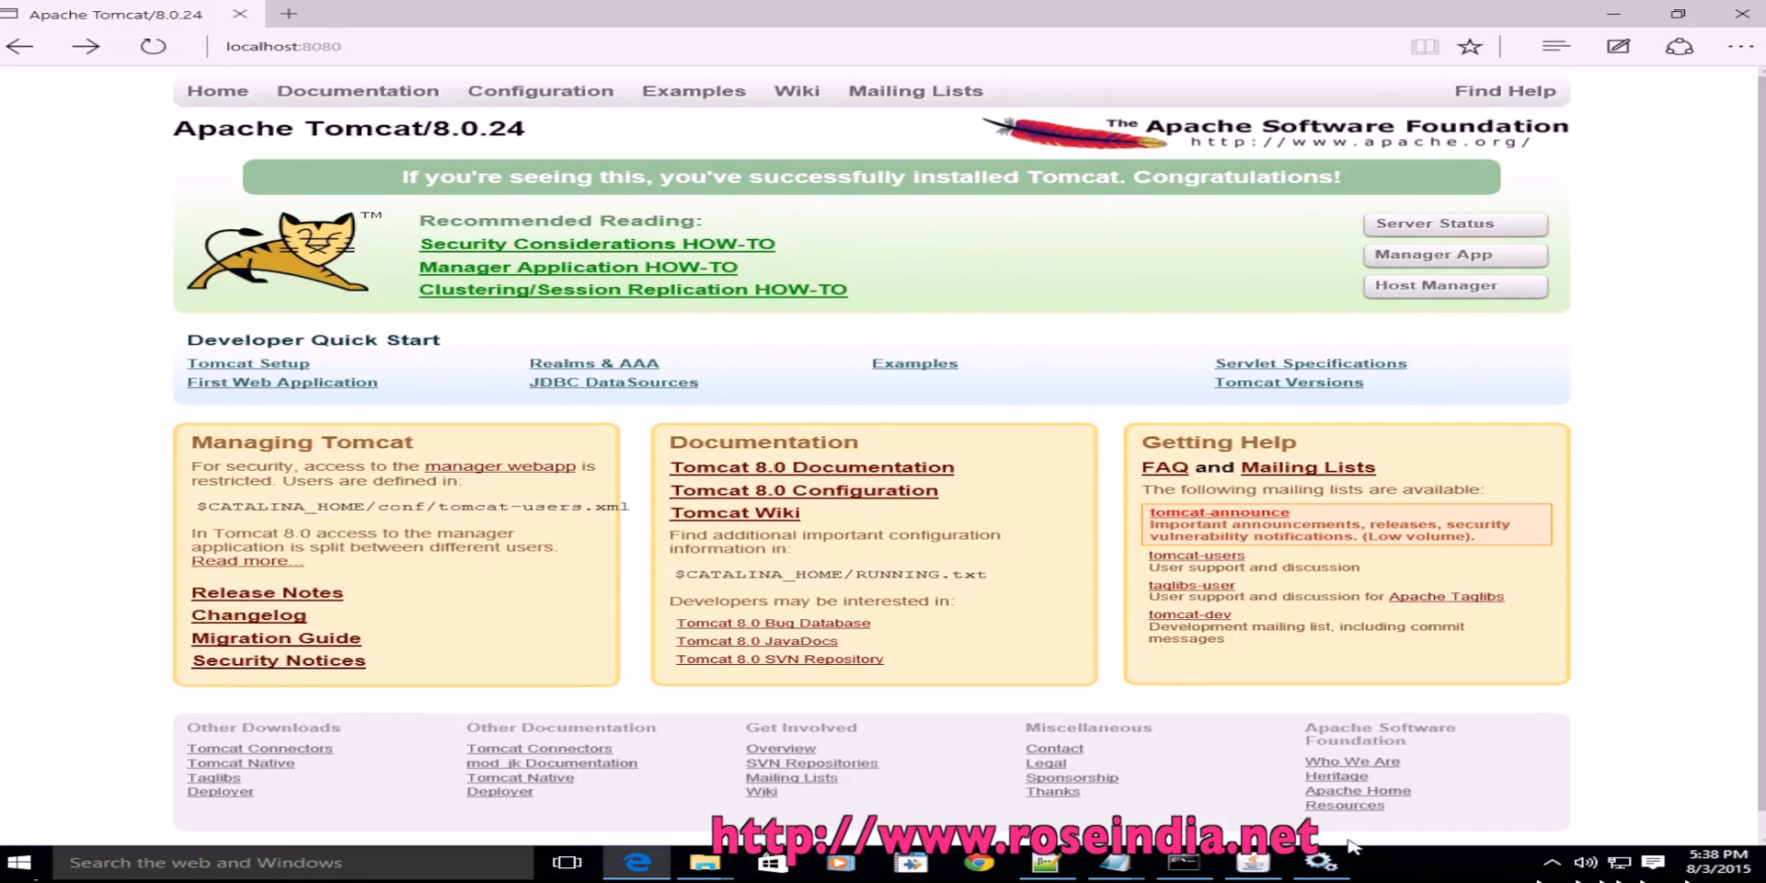
left_click(1322, 865)
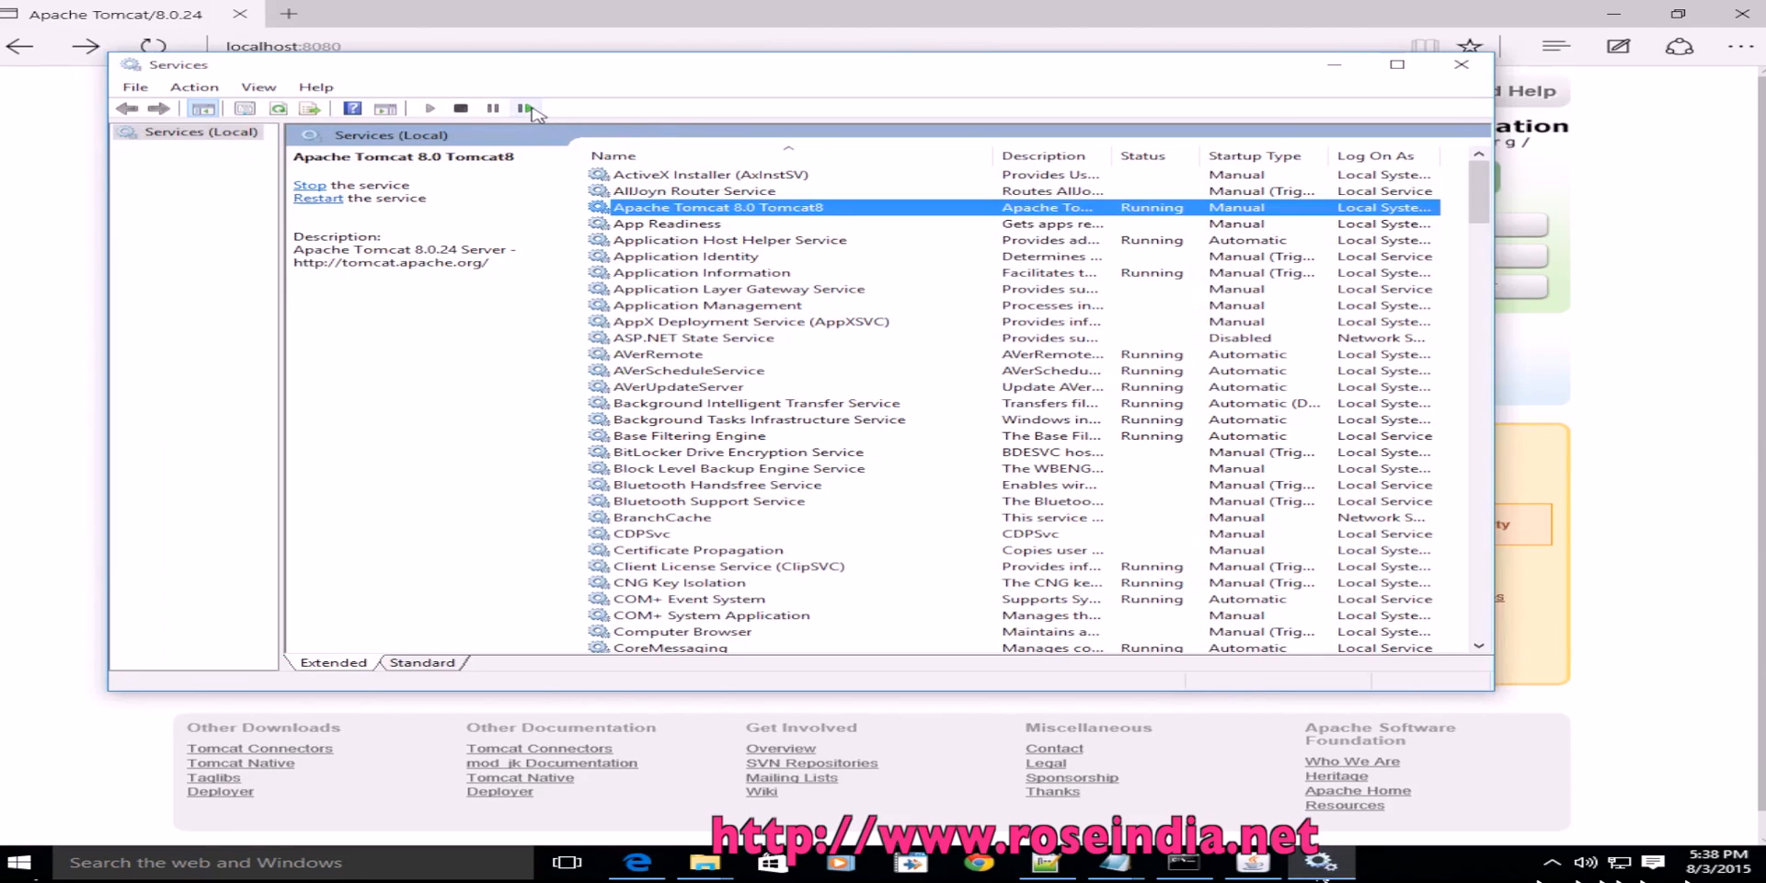
mouse_move(524, 109)
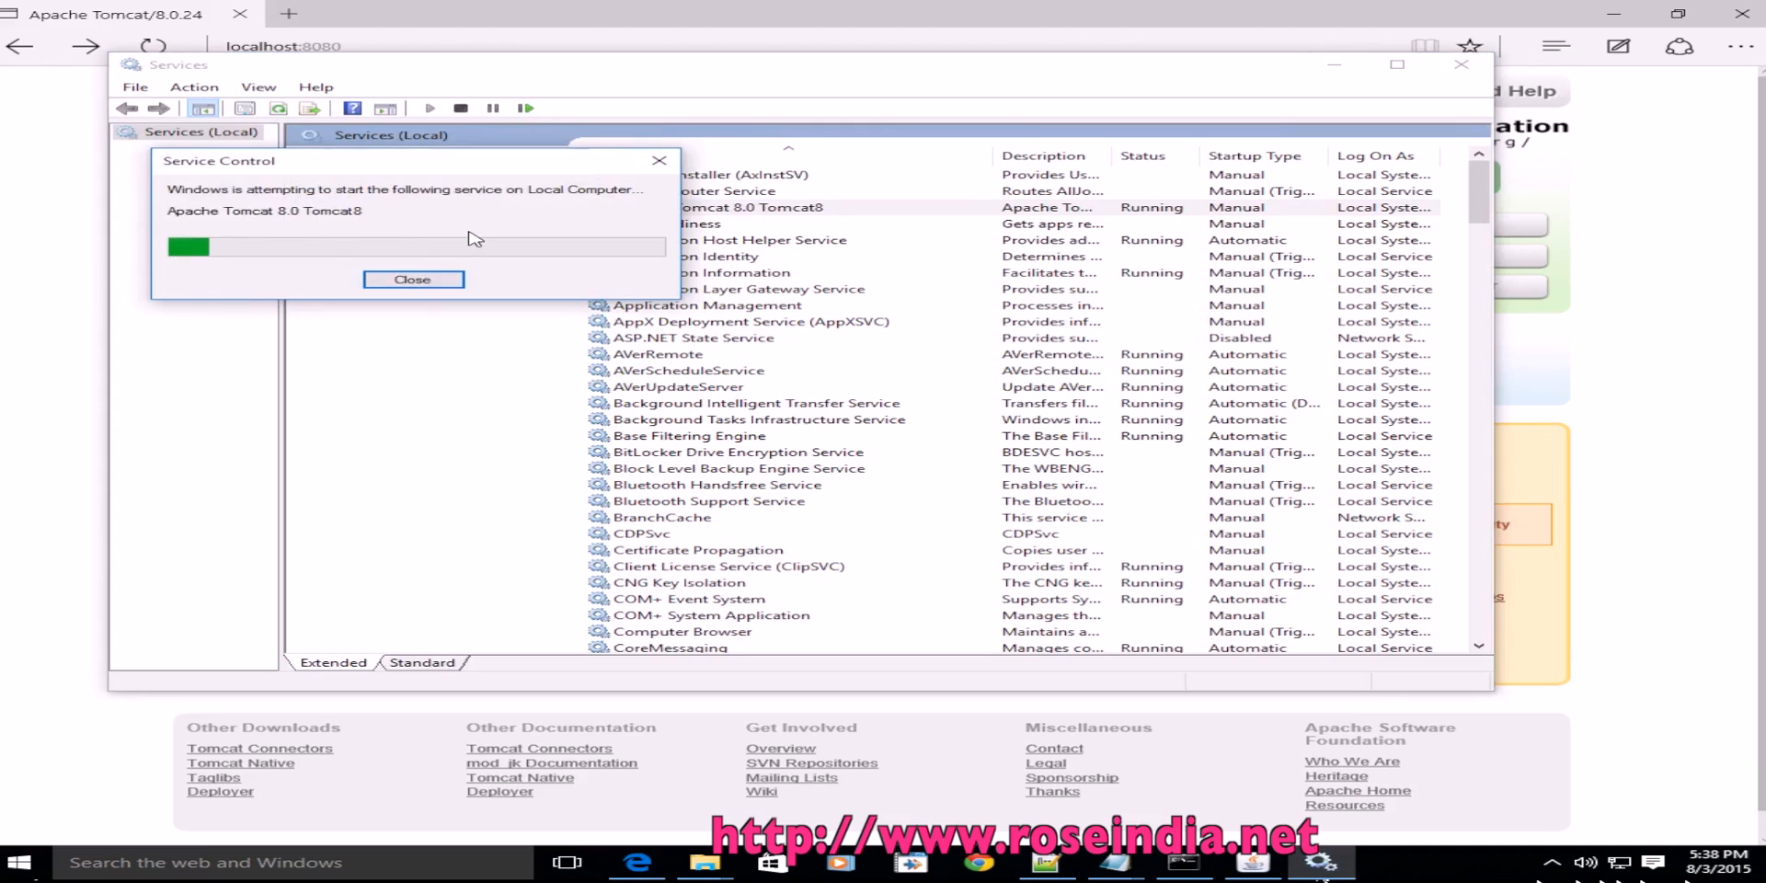
Step: Restart the selected Apache Tomcat 8.0 Tomcat8 service and let the Service Control dialog finish
left_click(412, 278)
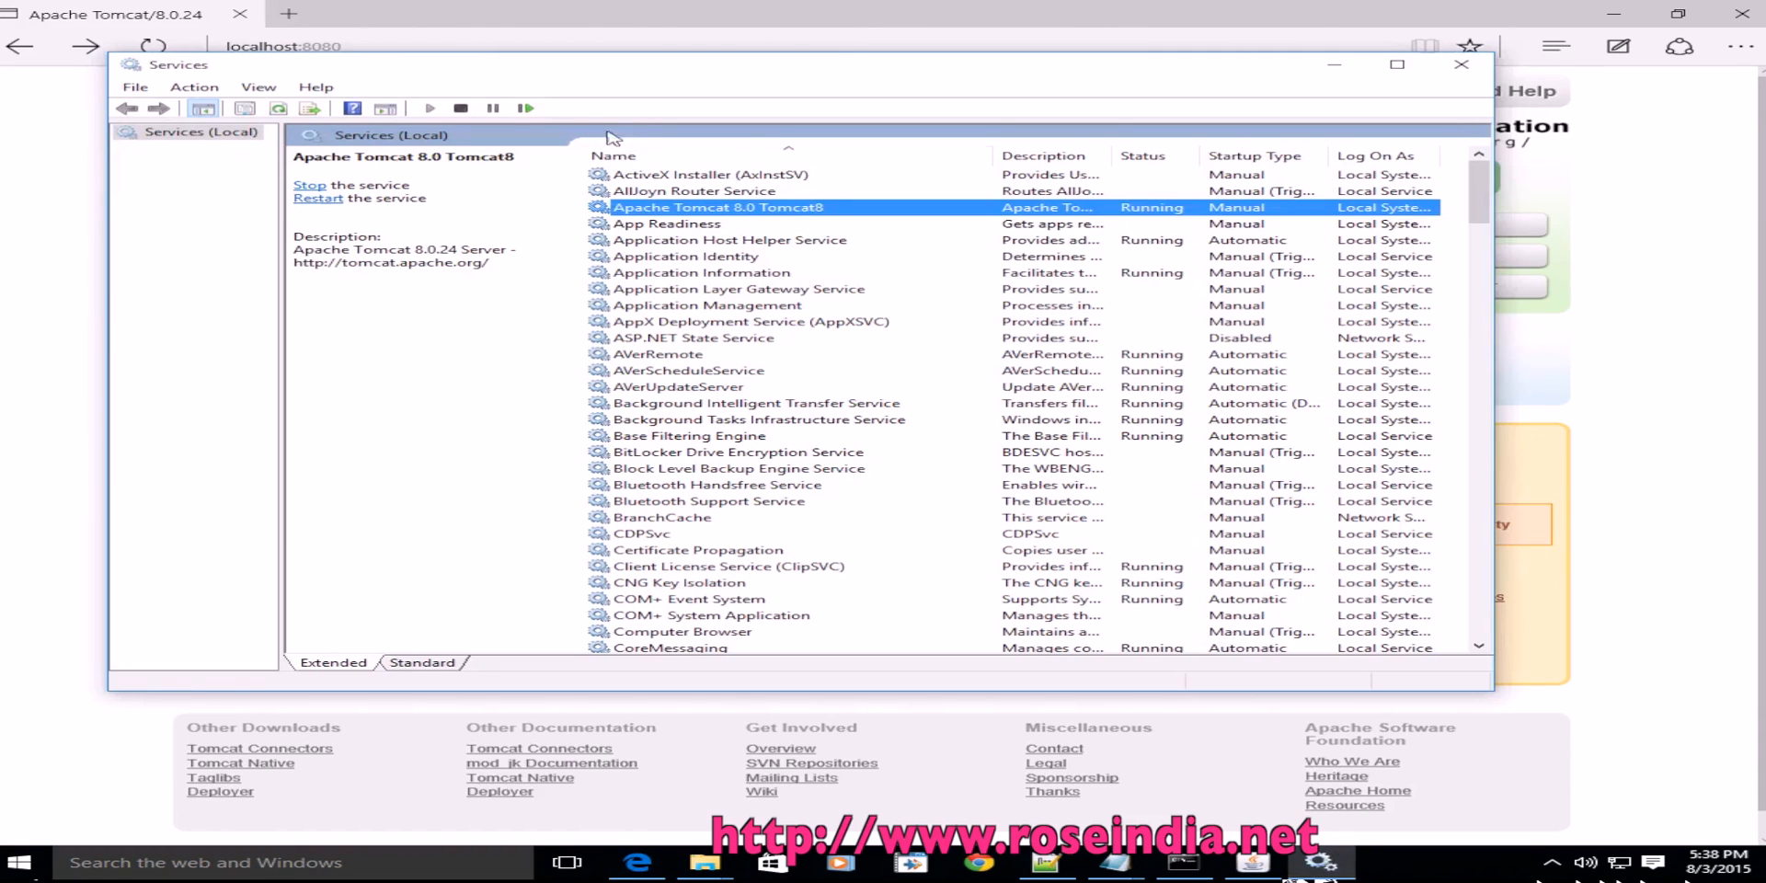
mouse_move(524, 109)
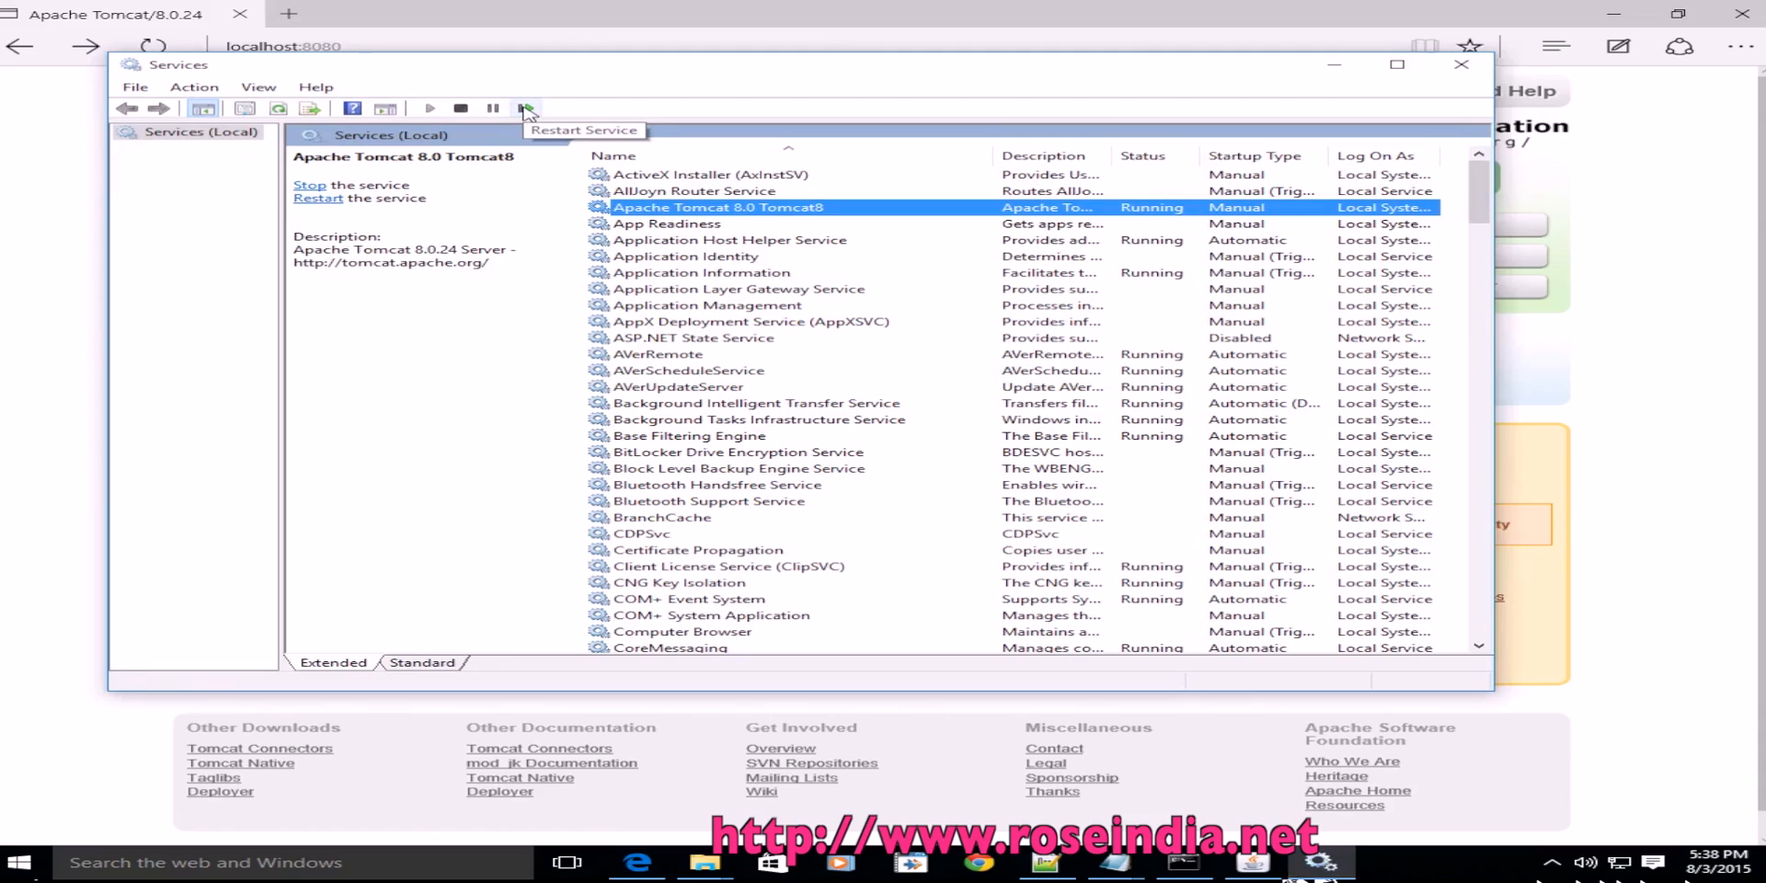
mouse_move(524, 109)
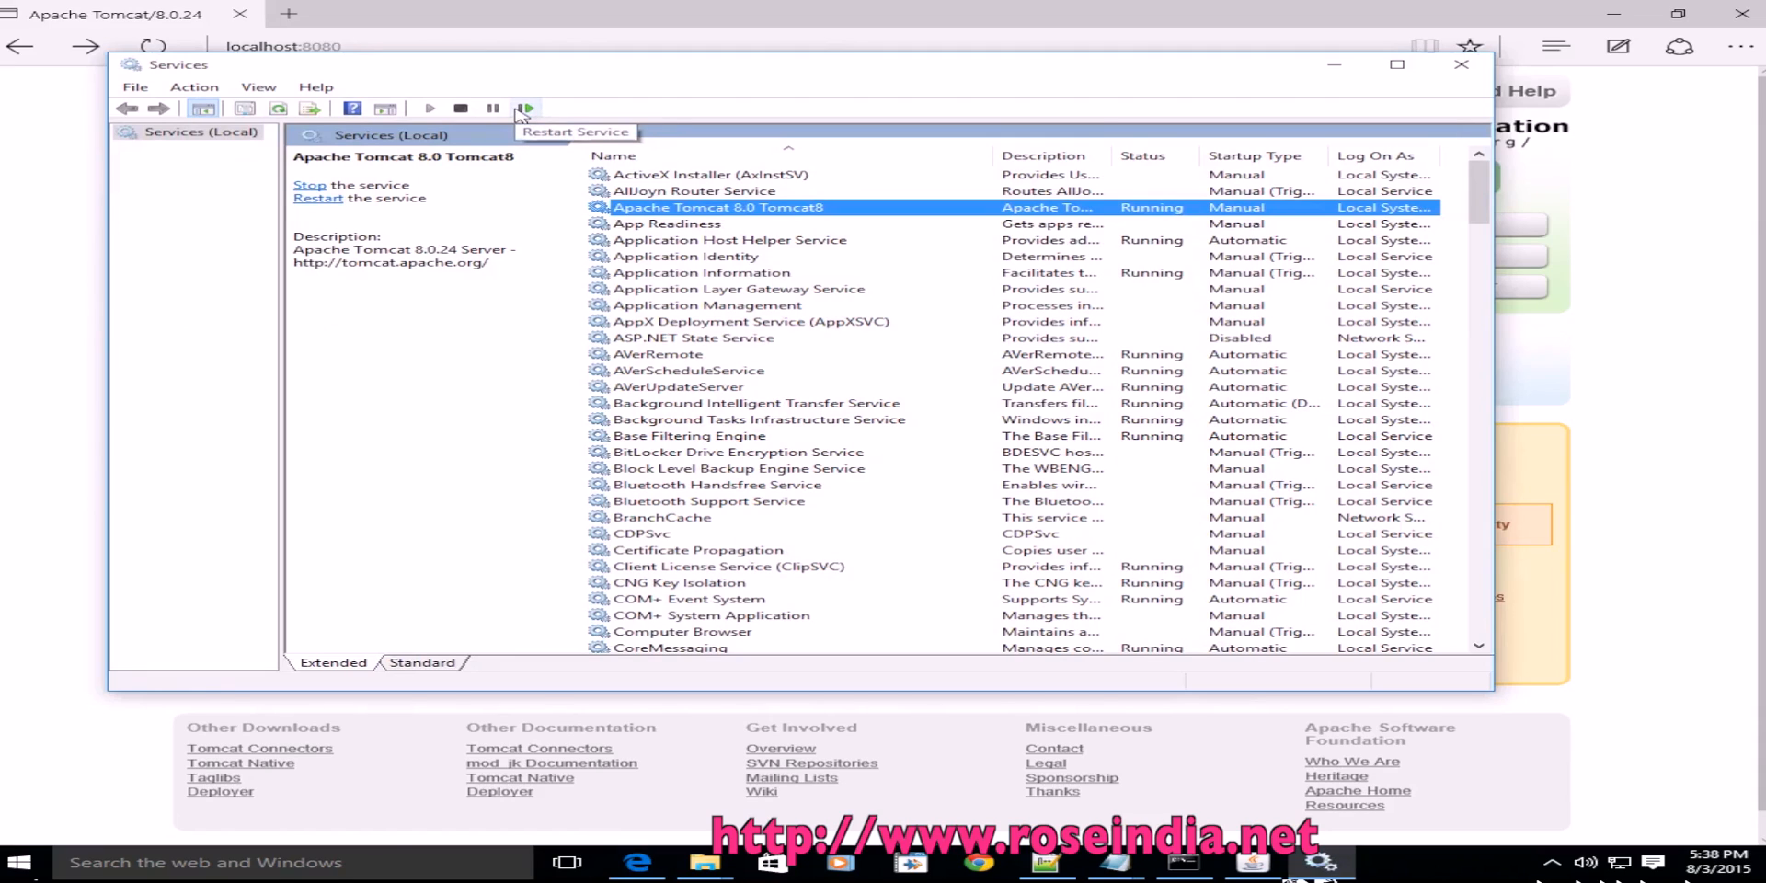
mouse_move(526, 112)
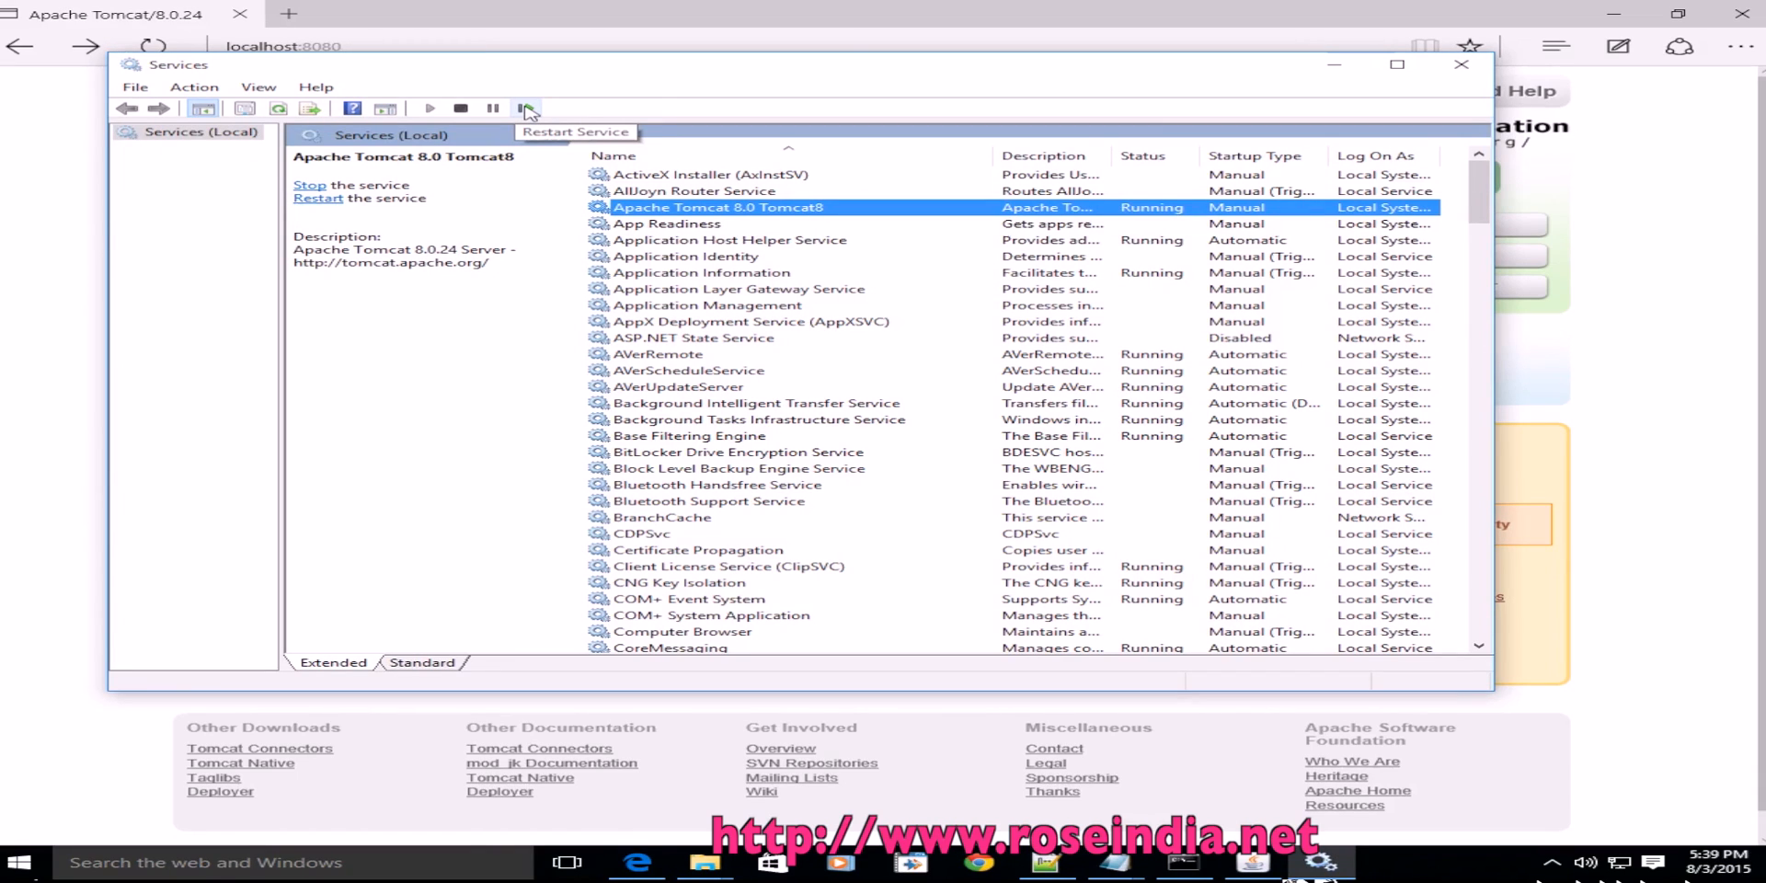
mouse_move(526, 108)
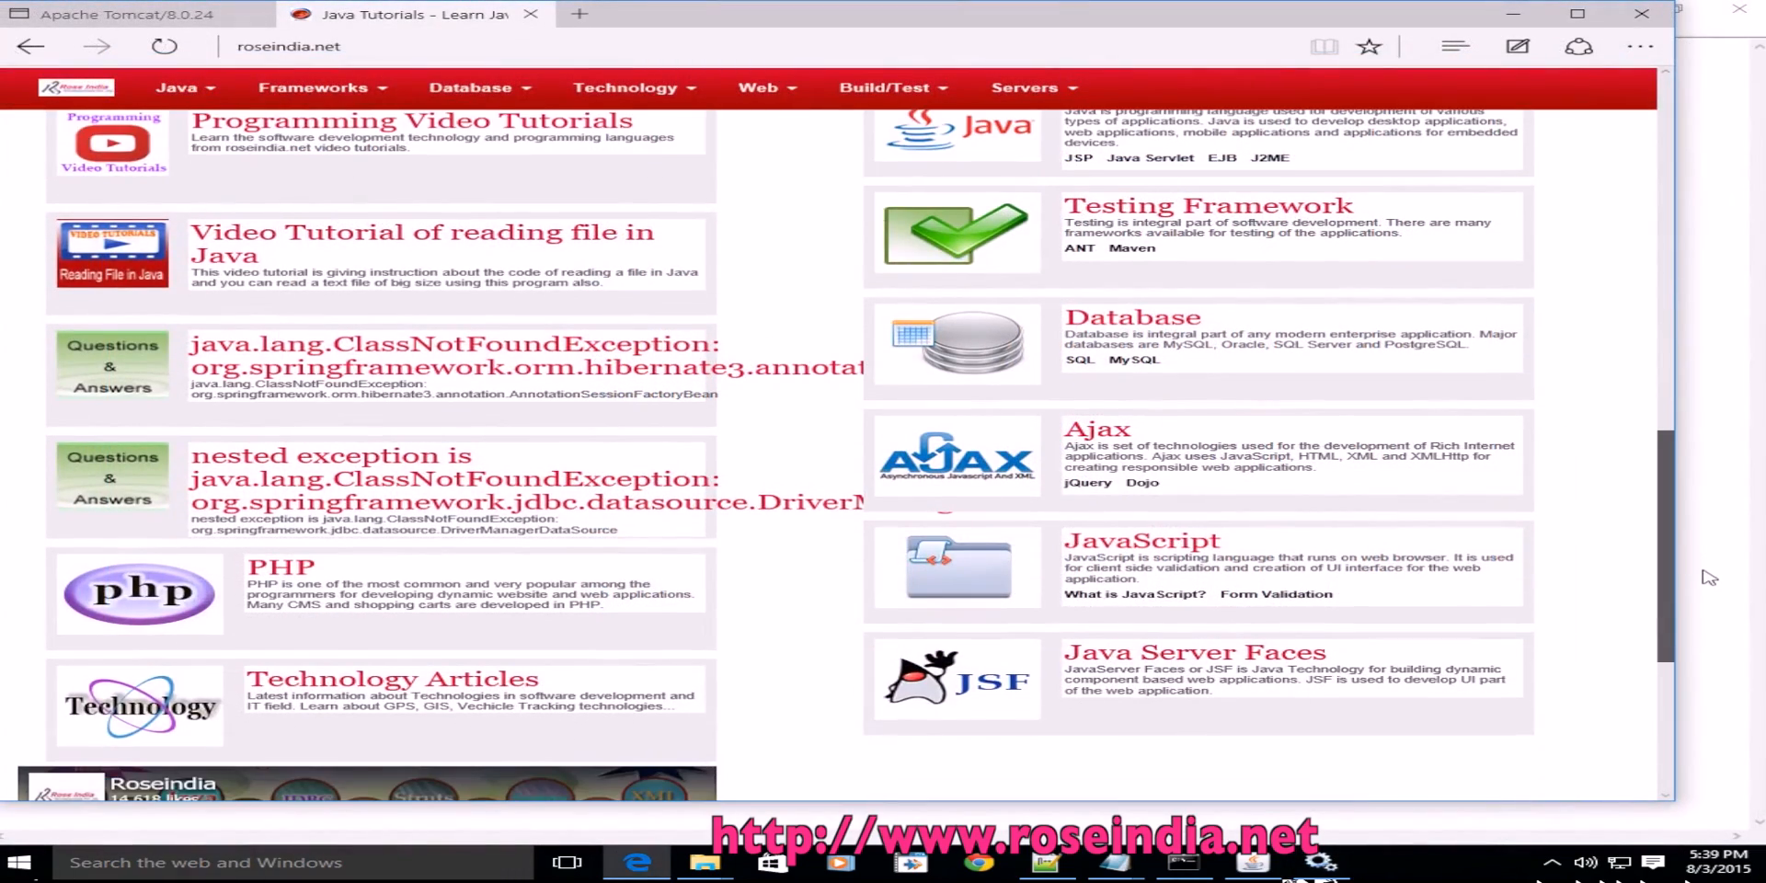
left_click(404, 46)
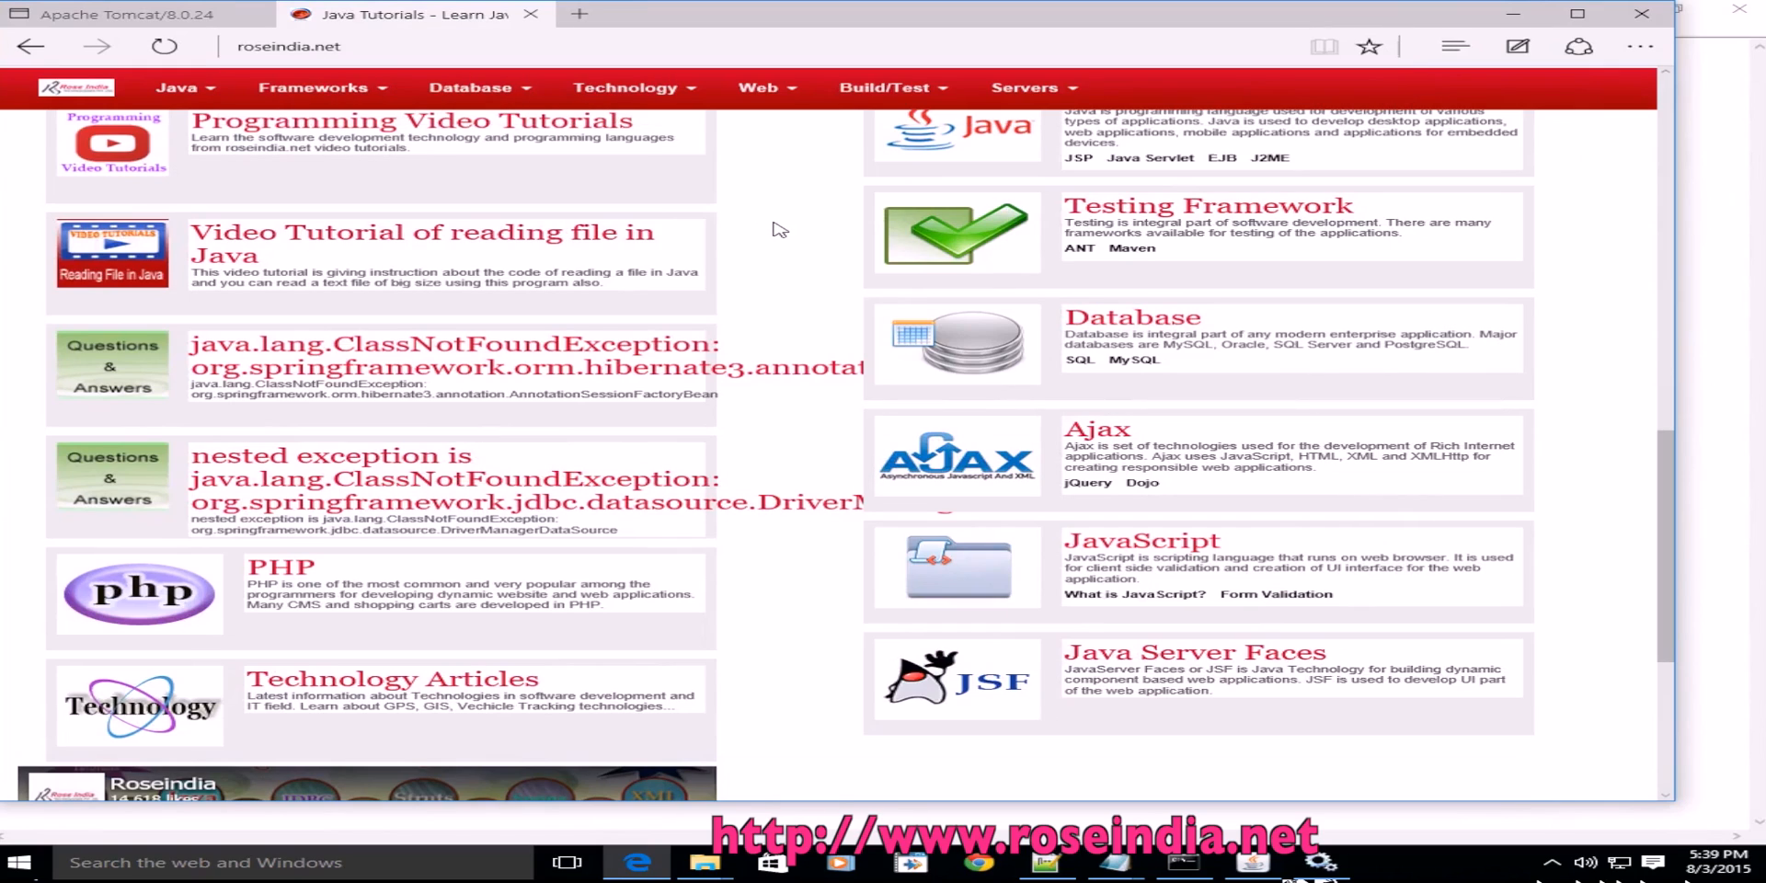
mouse_move(1126, 213)
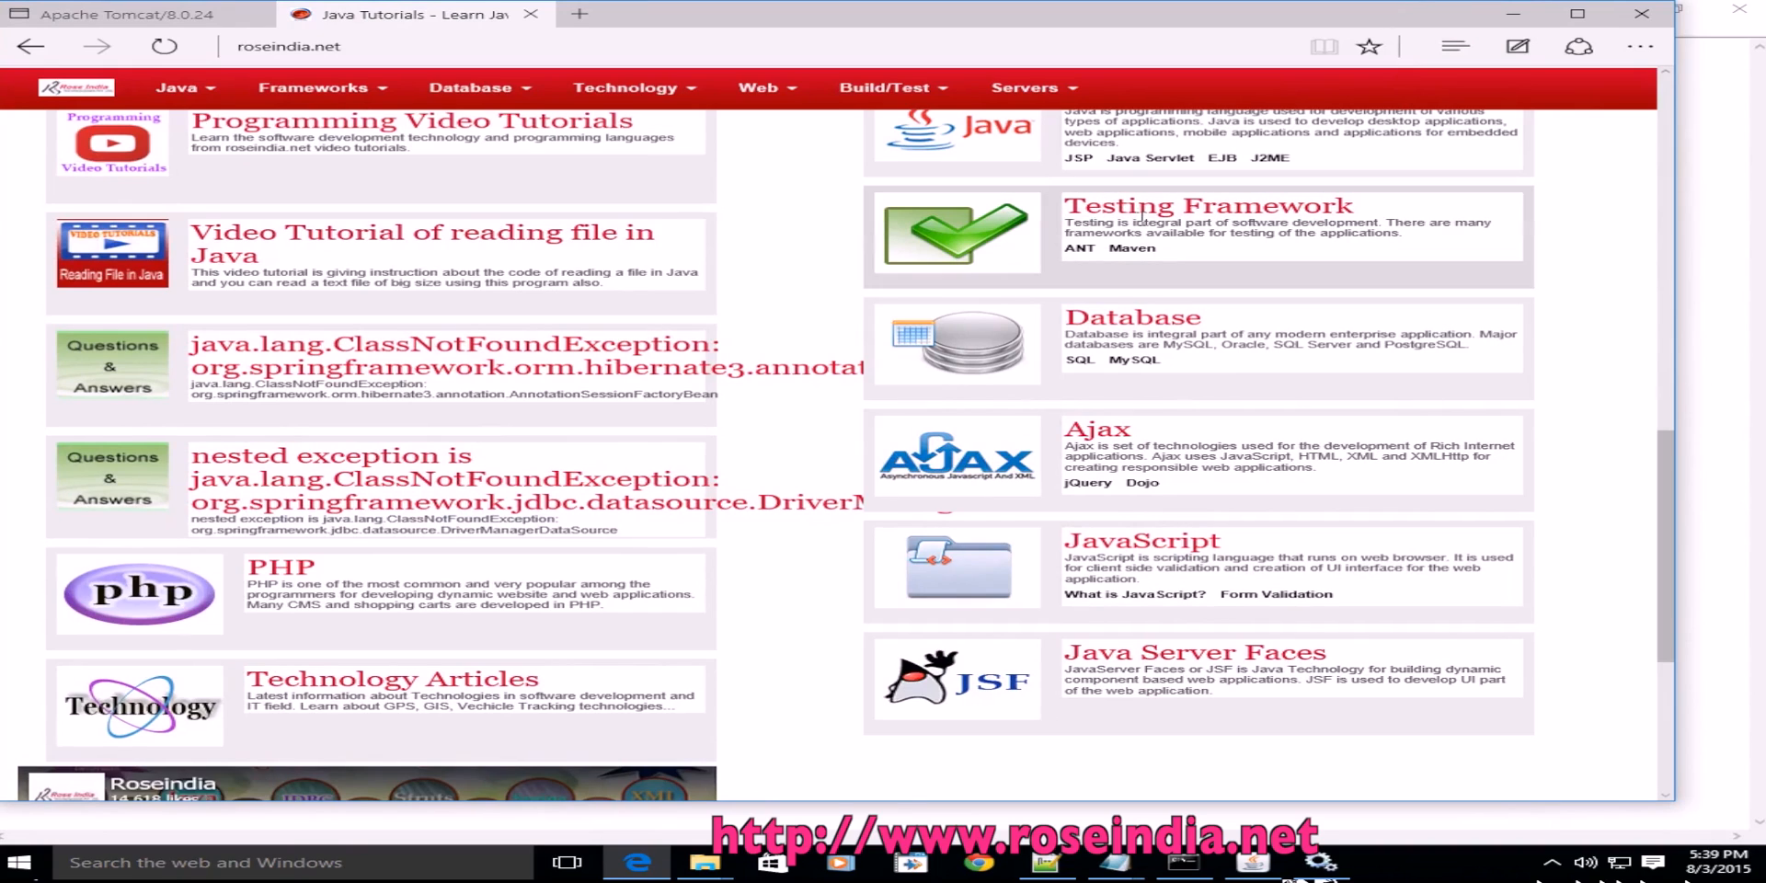
mouse_move(1109, 548)
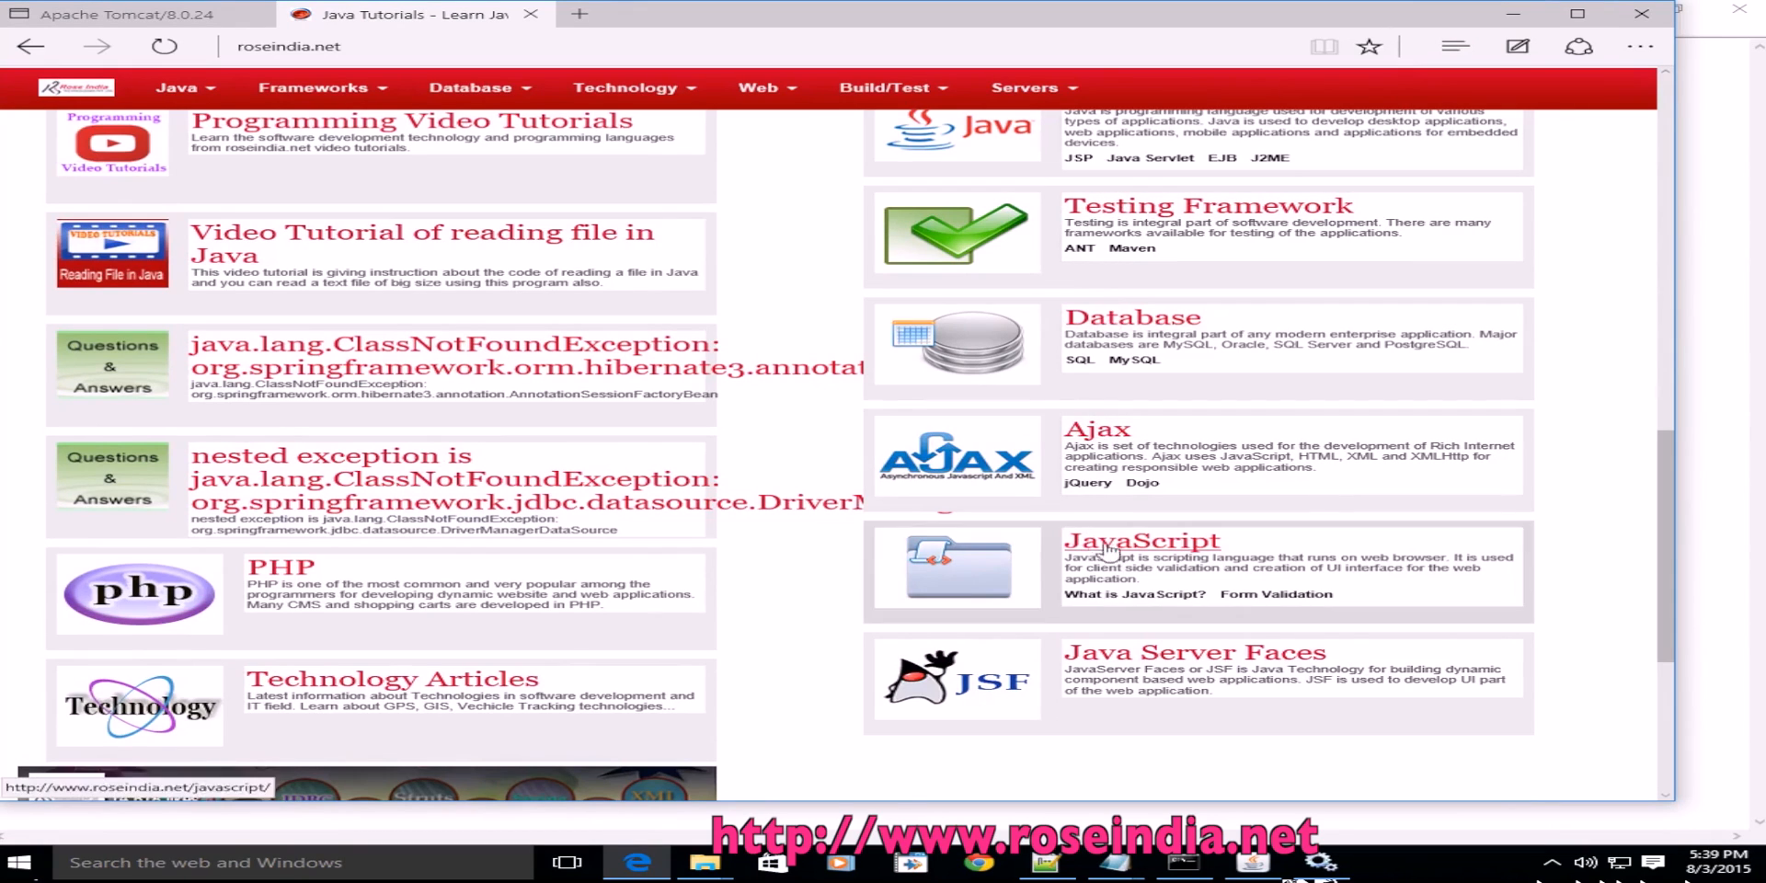
mouse_move(473, 461)
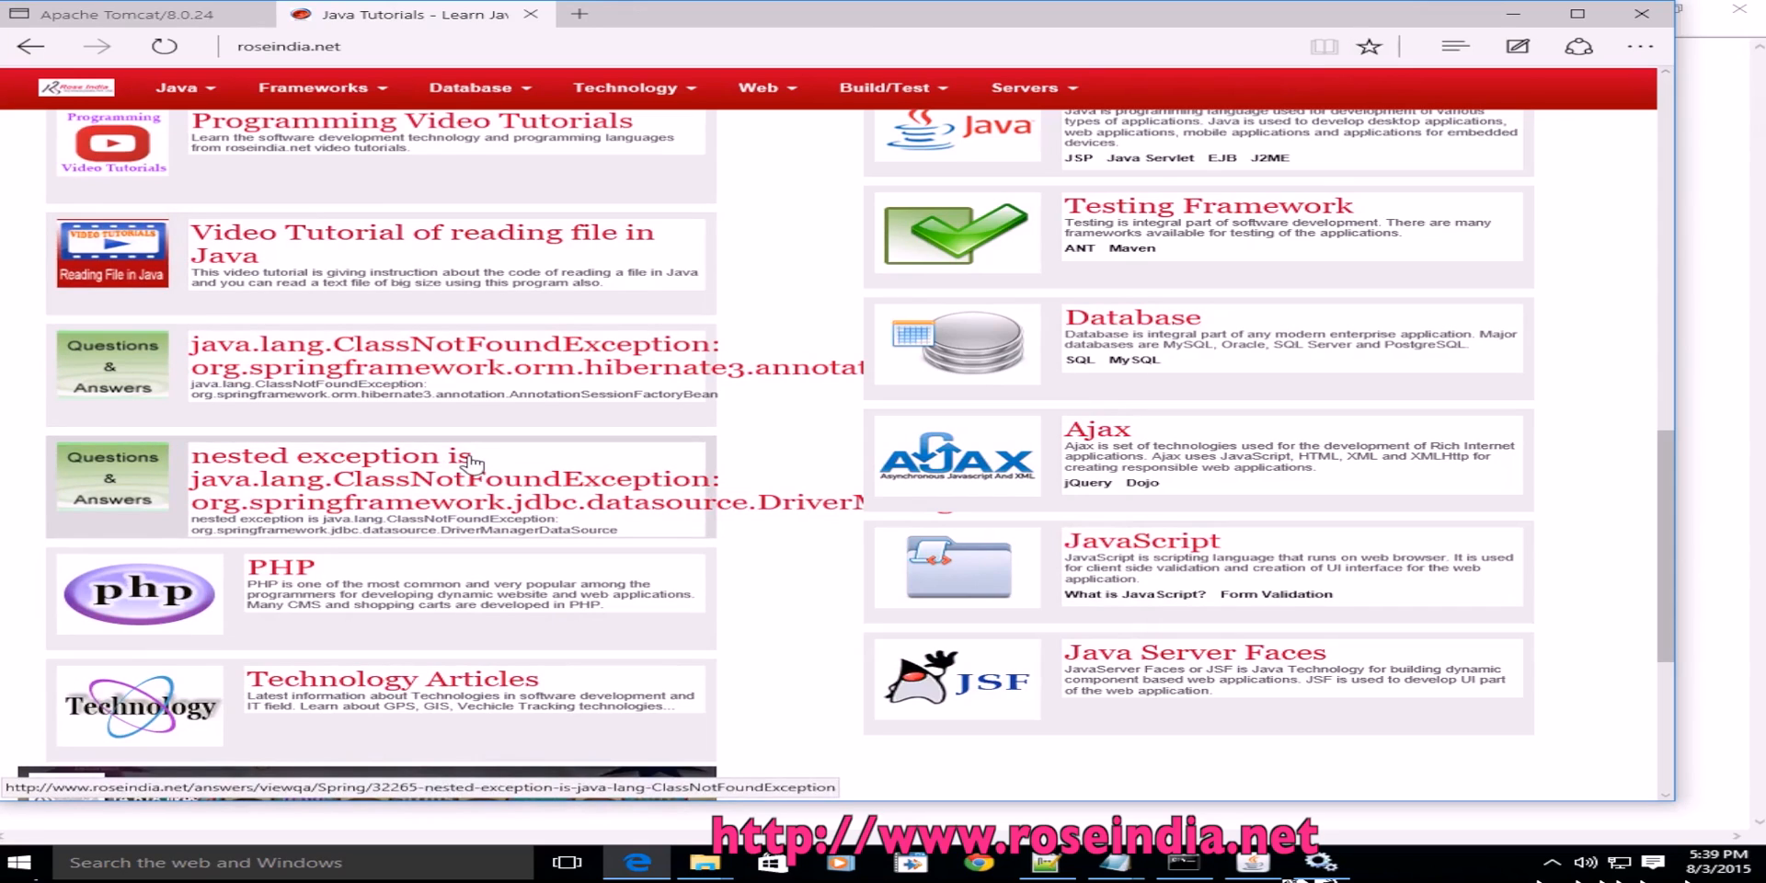
mouse_move(805, 410)
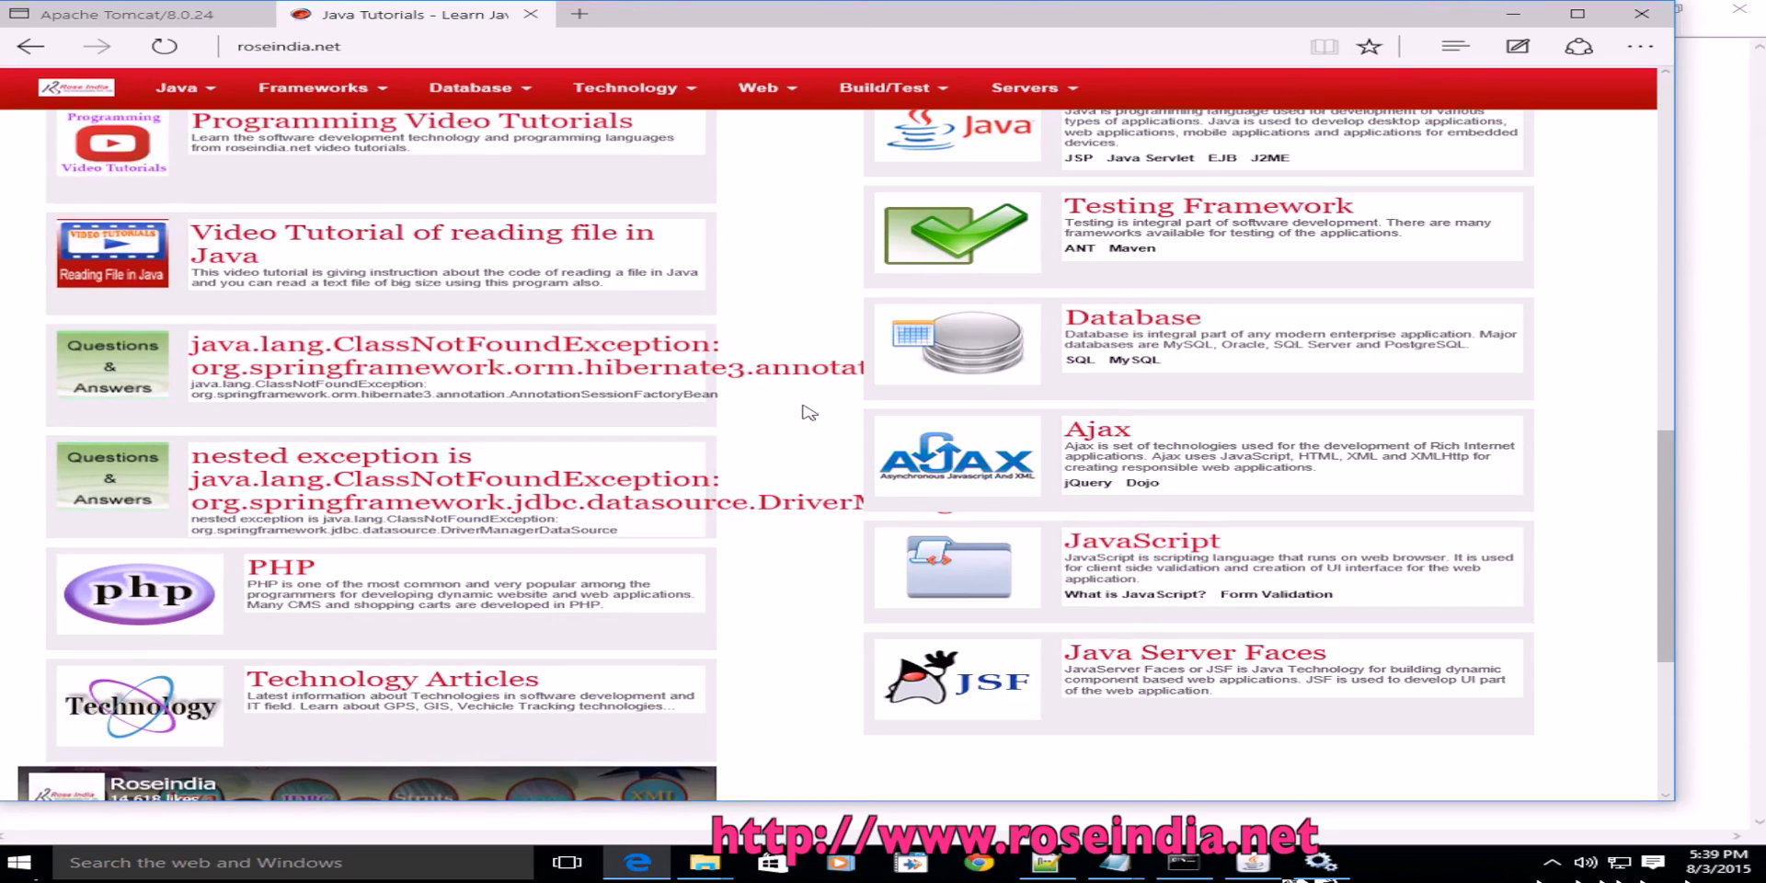